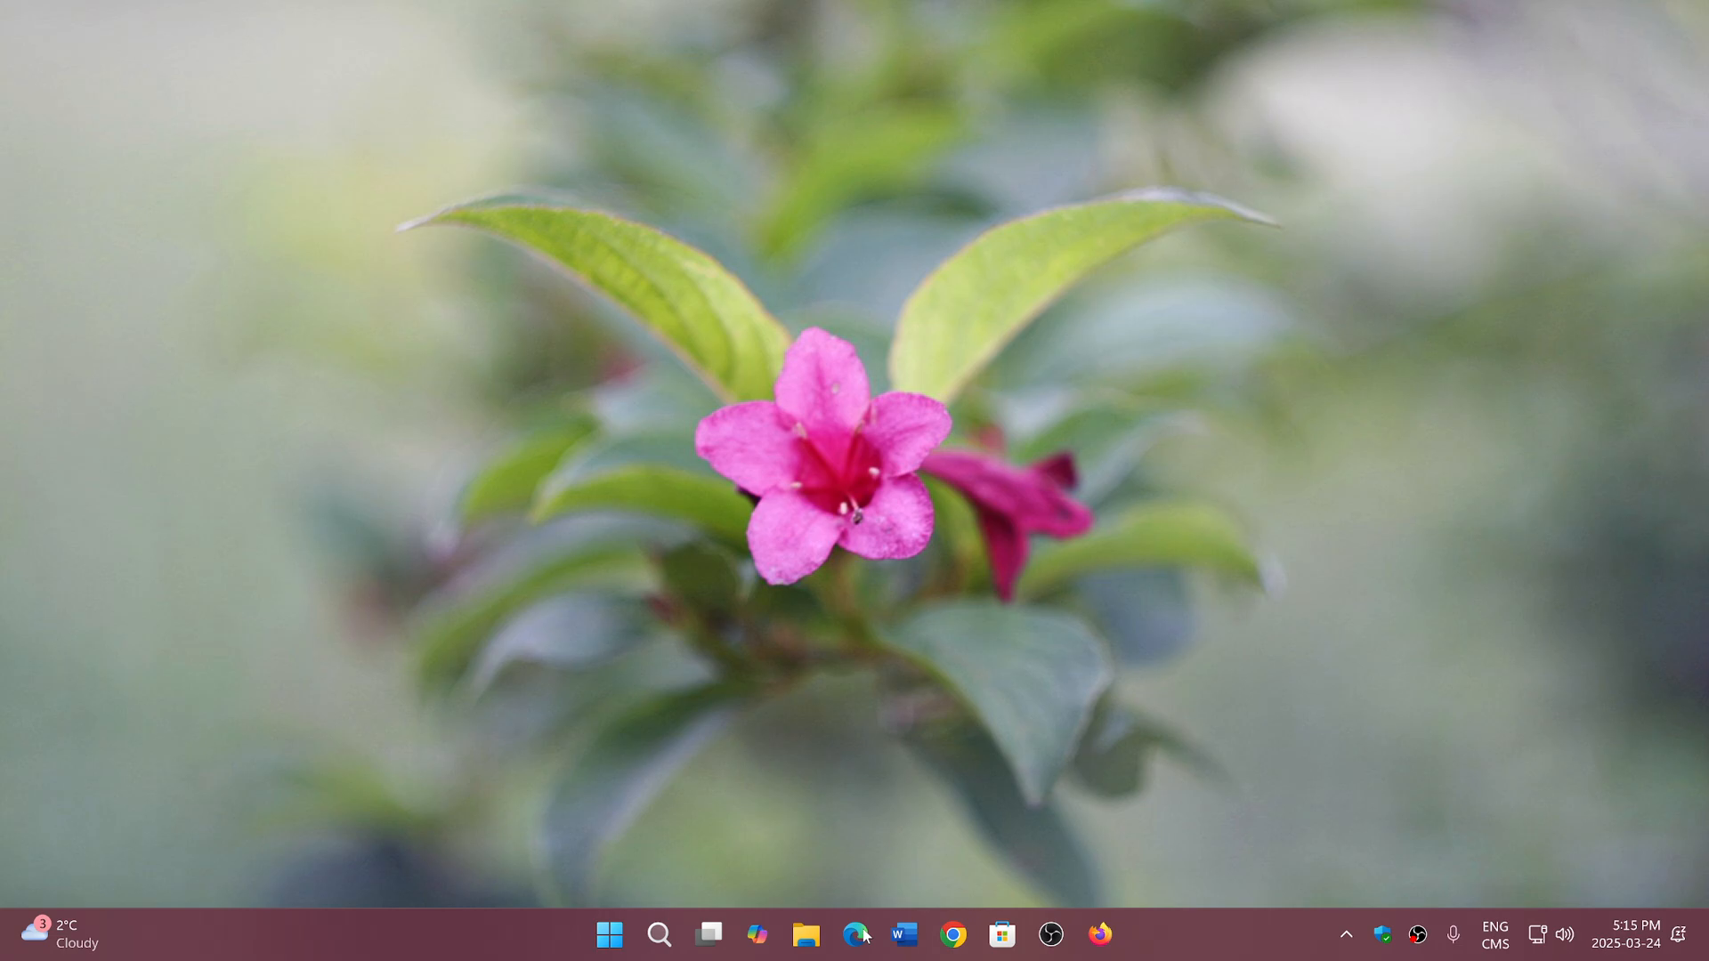
Launch Microsoft Edge from the taskbar to a new tab page
{"action": "left_click", "coordinate": [855, 934]}
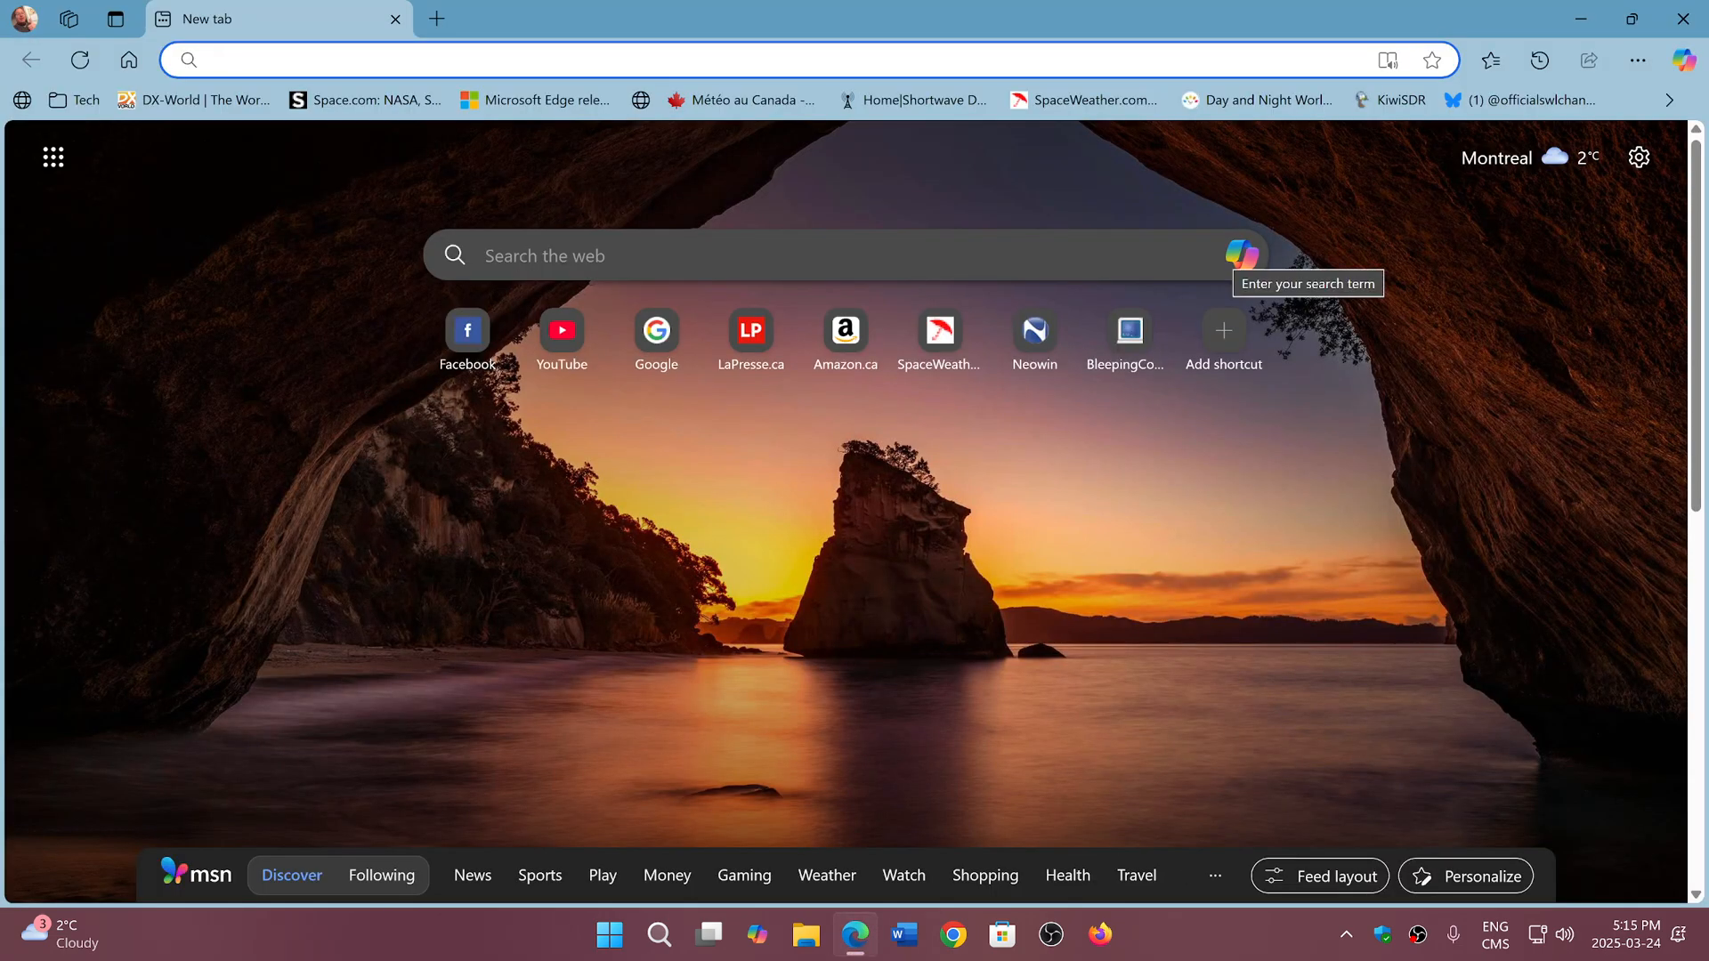
{"action": "mouse_move", "coordinate": [1382, 514]}
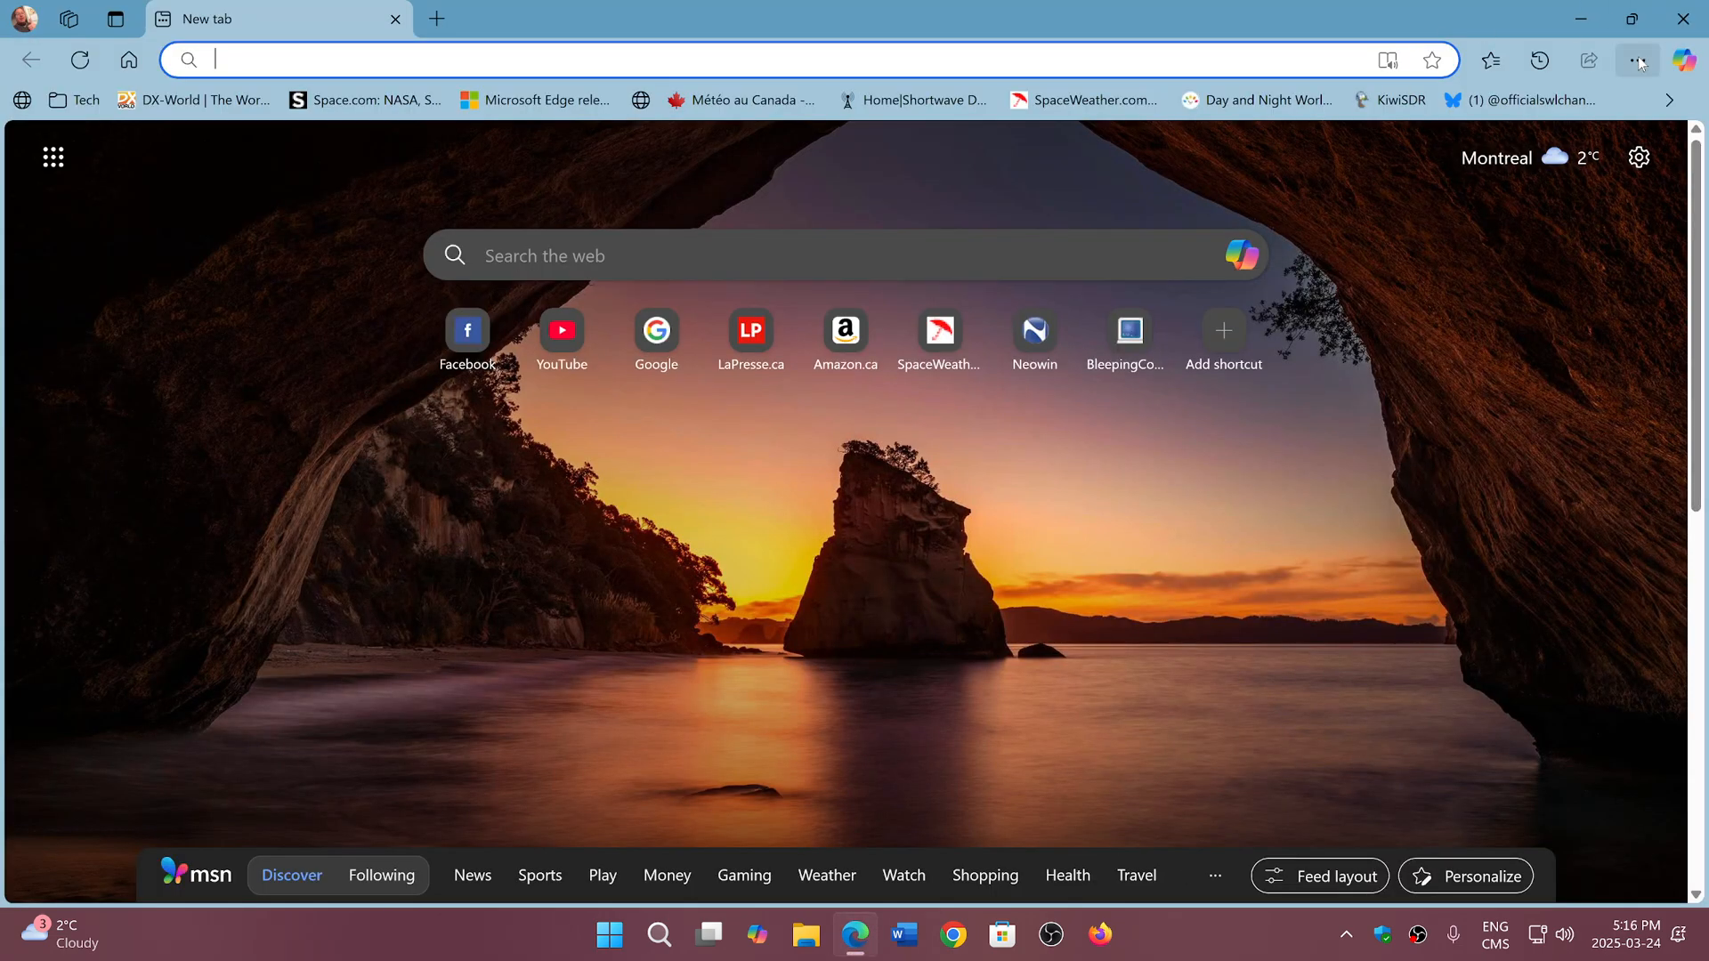
Open About Microsoft Edge from the Settings and more menu to check version 134.0.3124.85
{"action": "left_click", "coordinate": [1636, 60]}
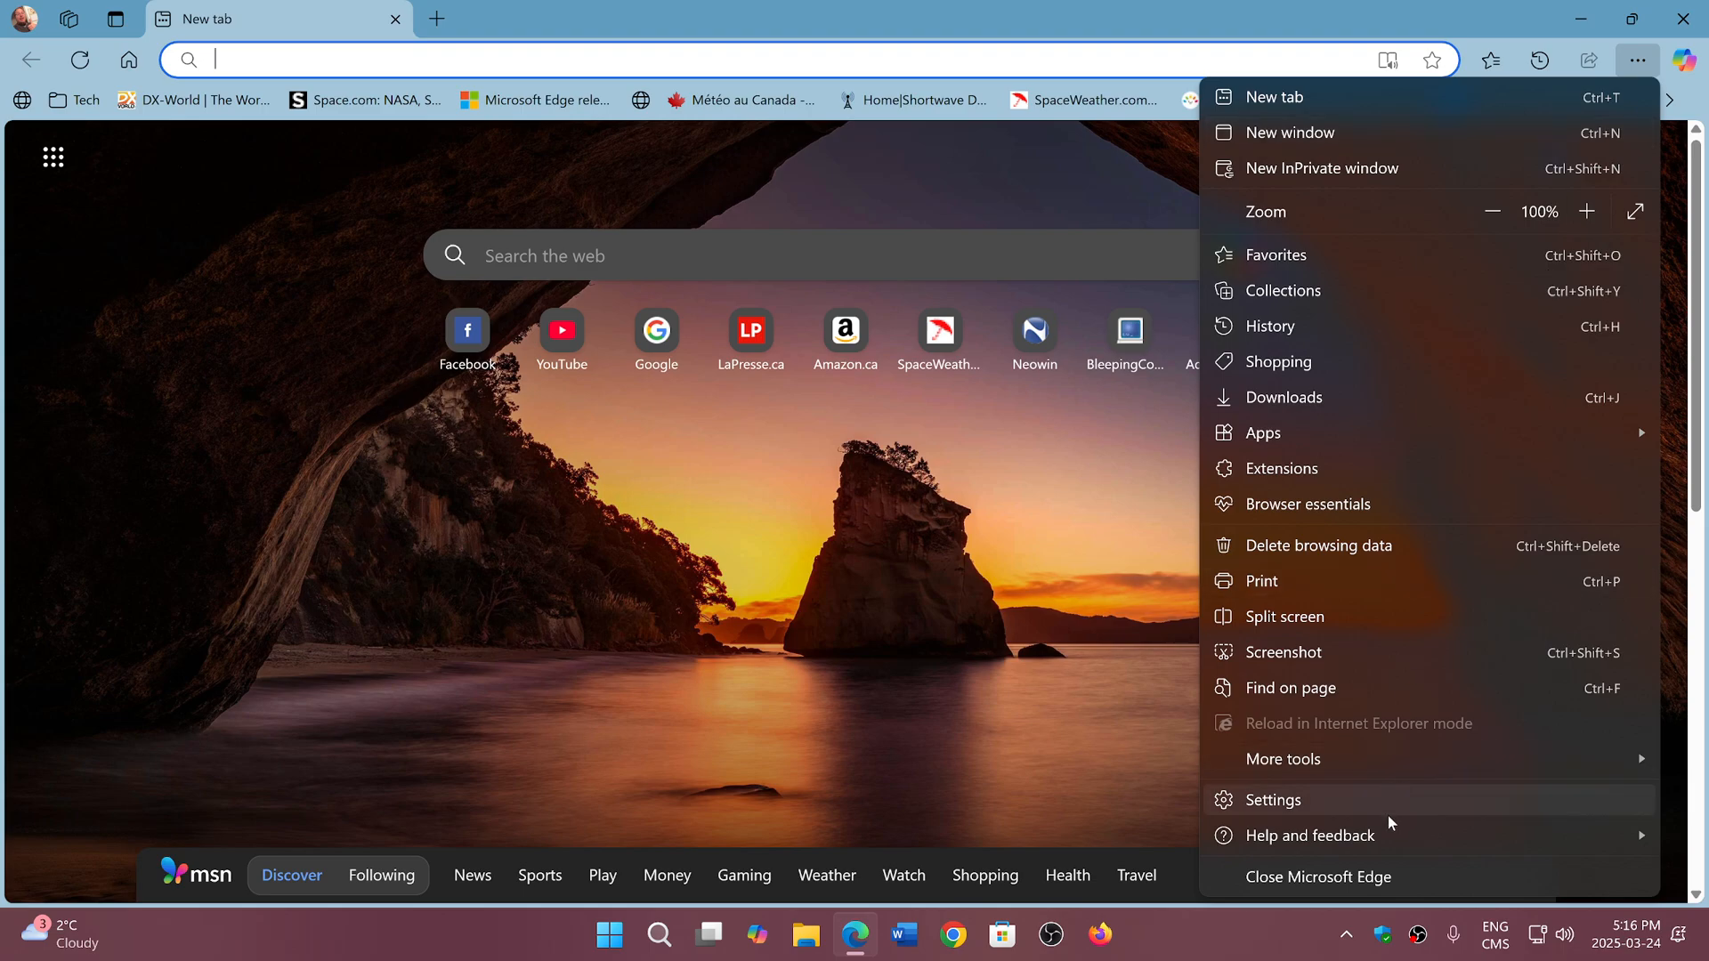
{"action": "mouse_move", "coordinate": [1309, 835]}
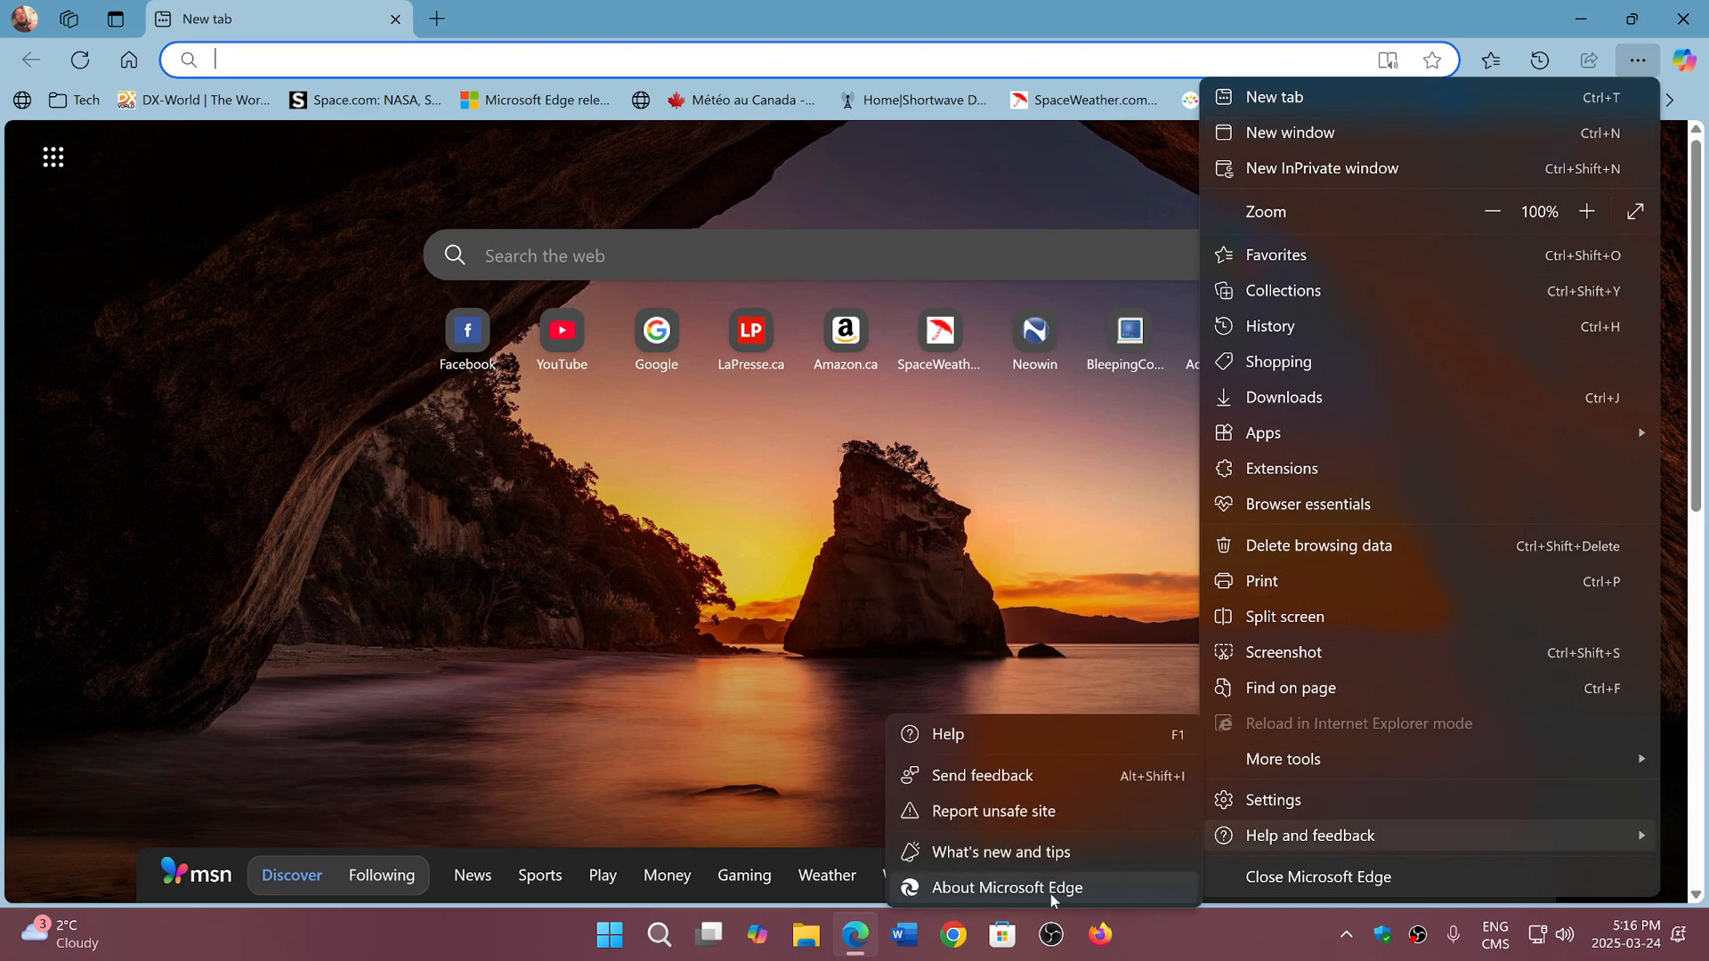
{"action": "left_click", "coordinate": [1004, 888]}
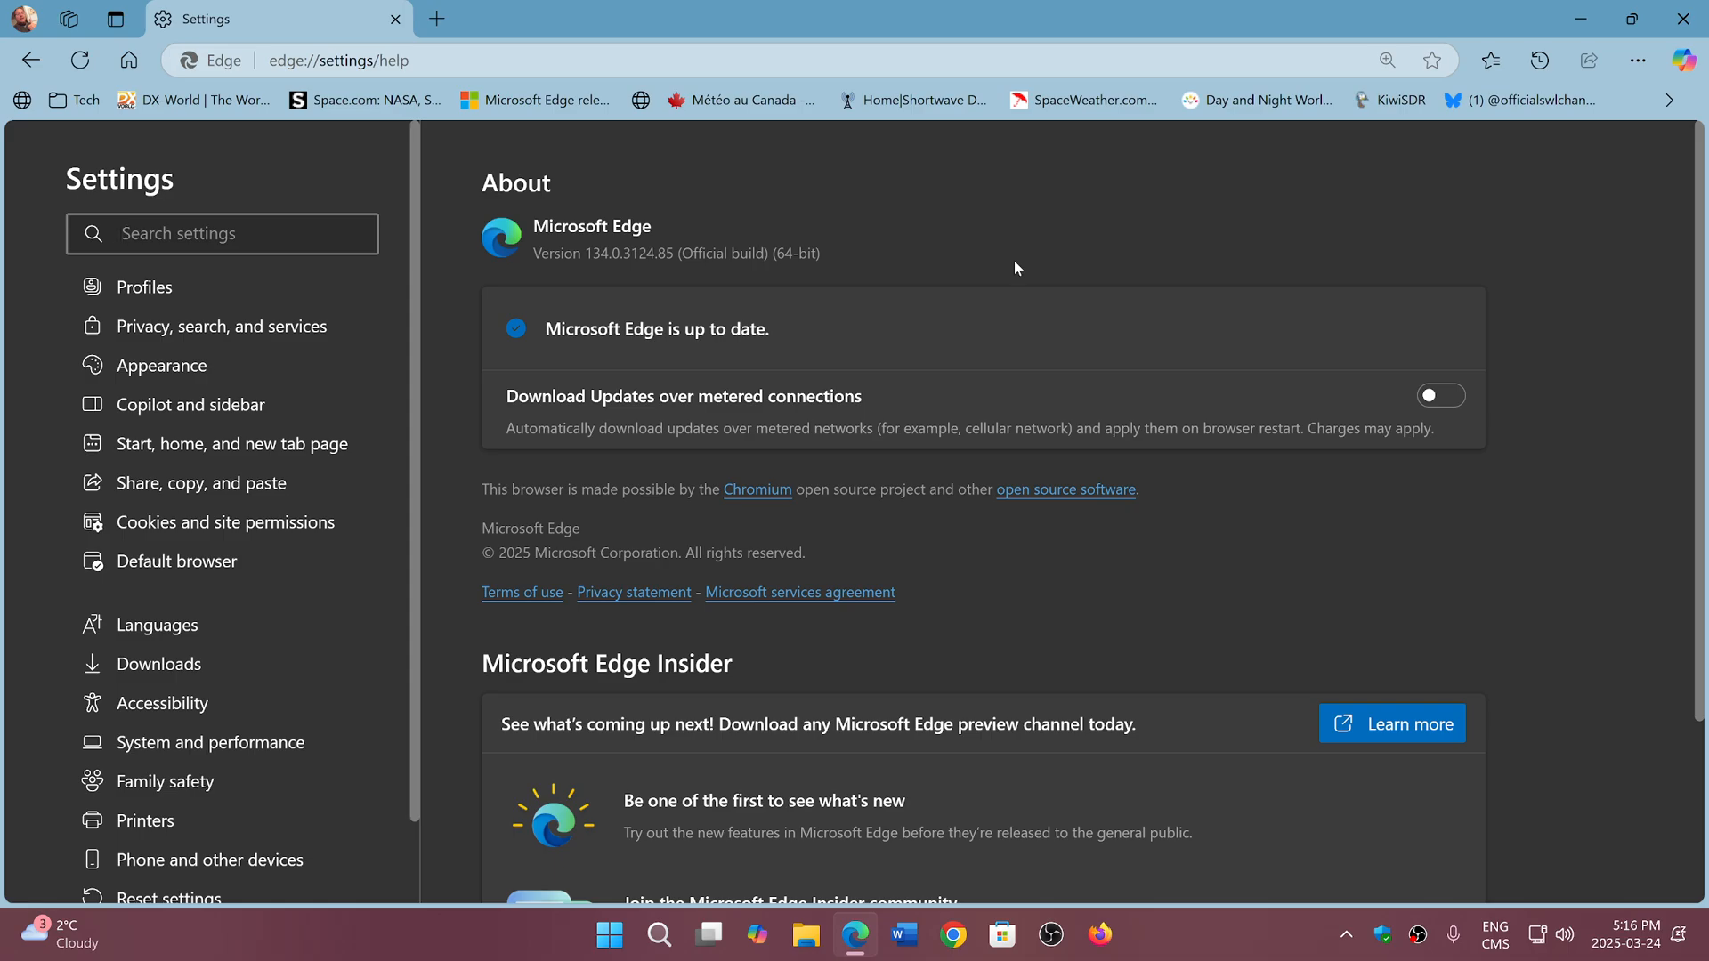
With the About page open, launch Task Manager from the Start button's quick link menu
{"action": "left_click", "coordinate": [222, 233]}
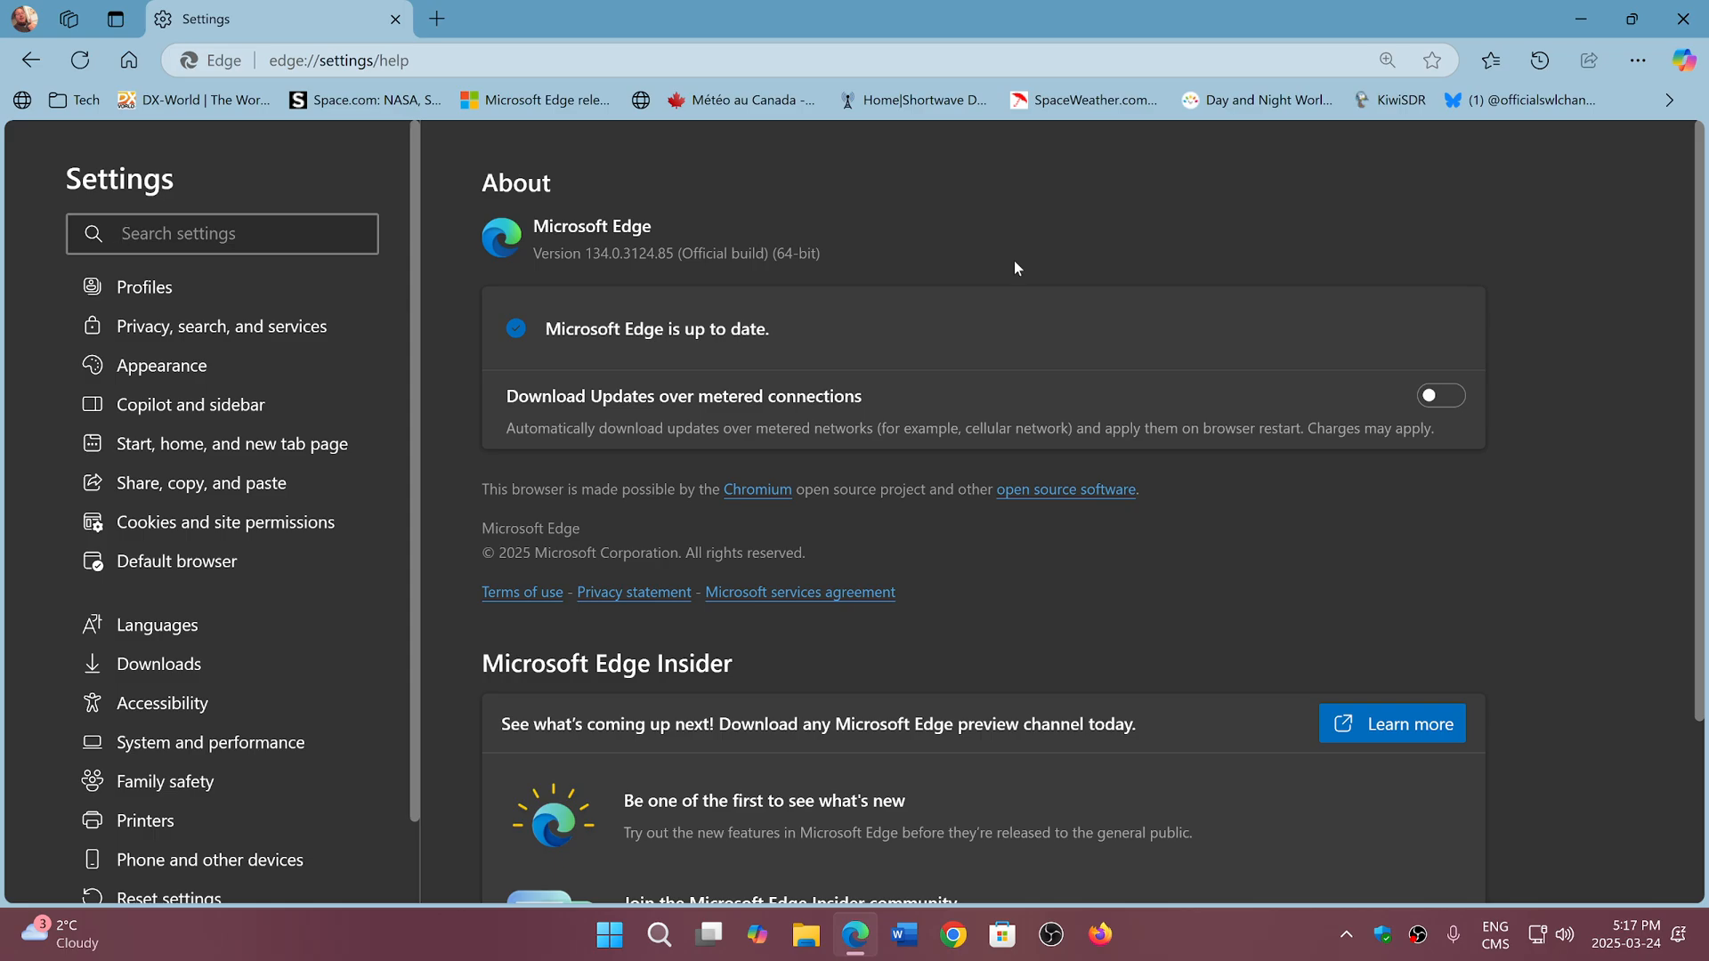
{"action": "mouse_move", "coordinate": [1103, 203]}
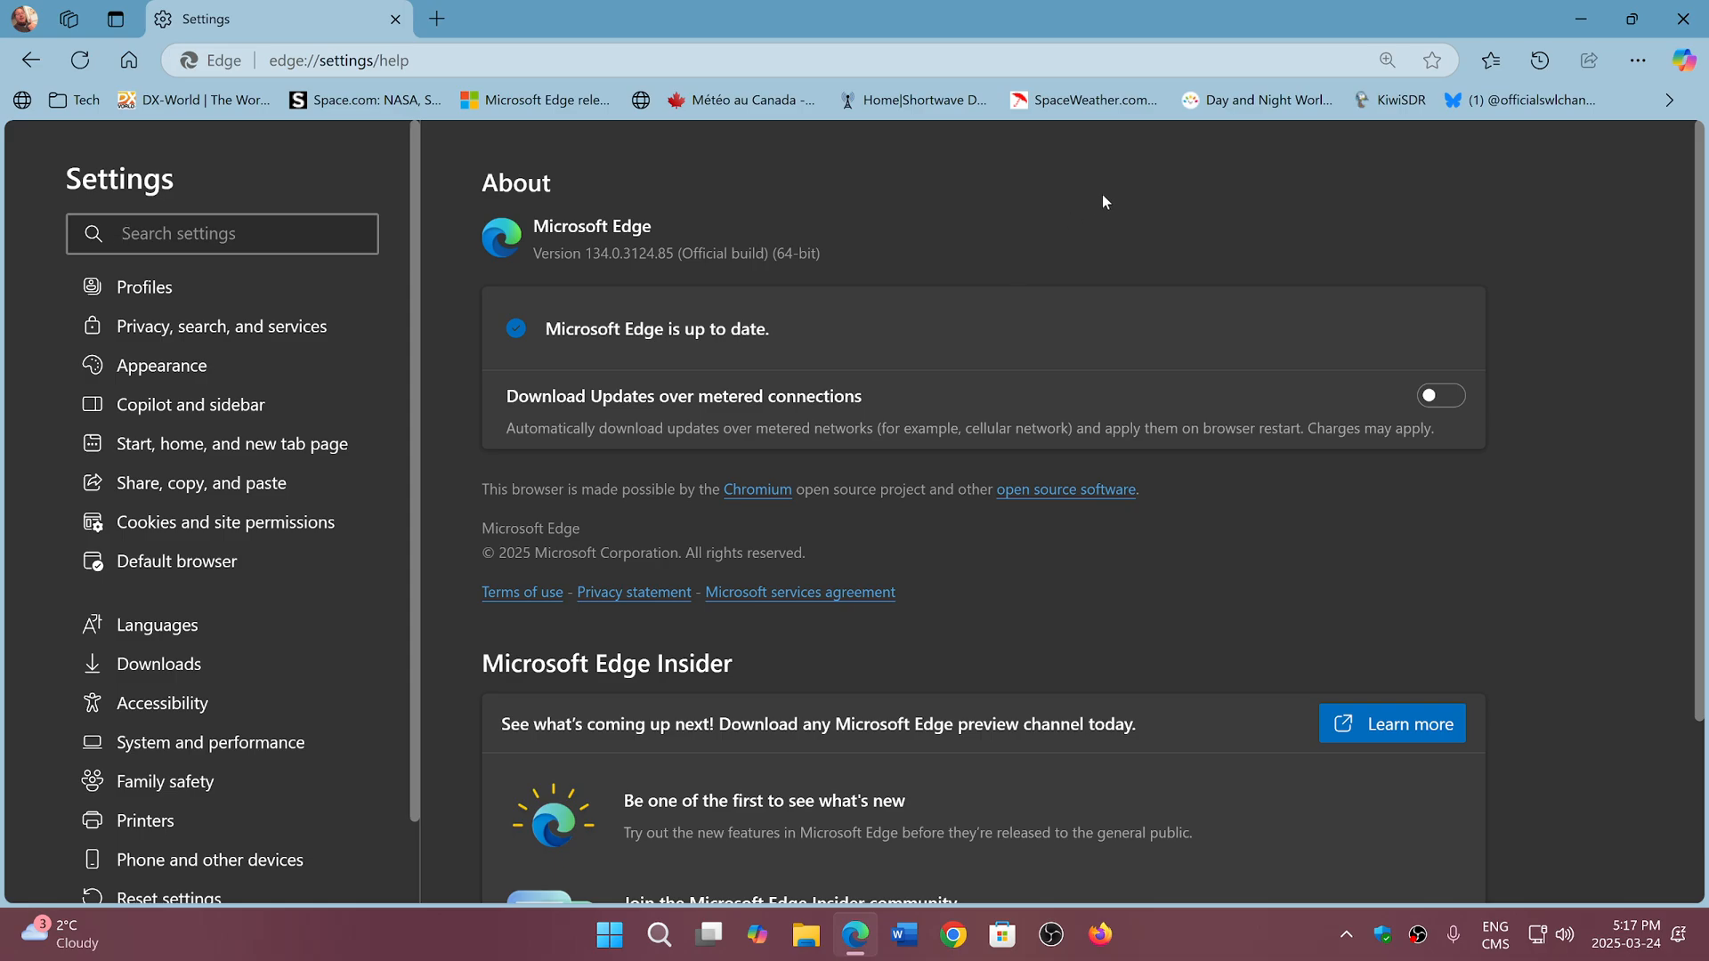
{"action": "mouse_move", "coordinate": [1164, 181]}
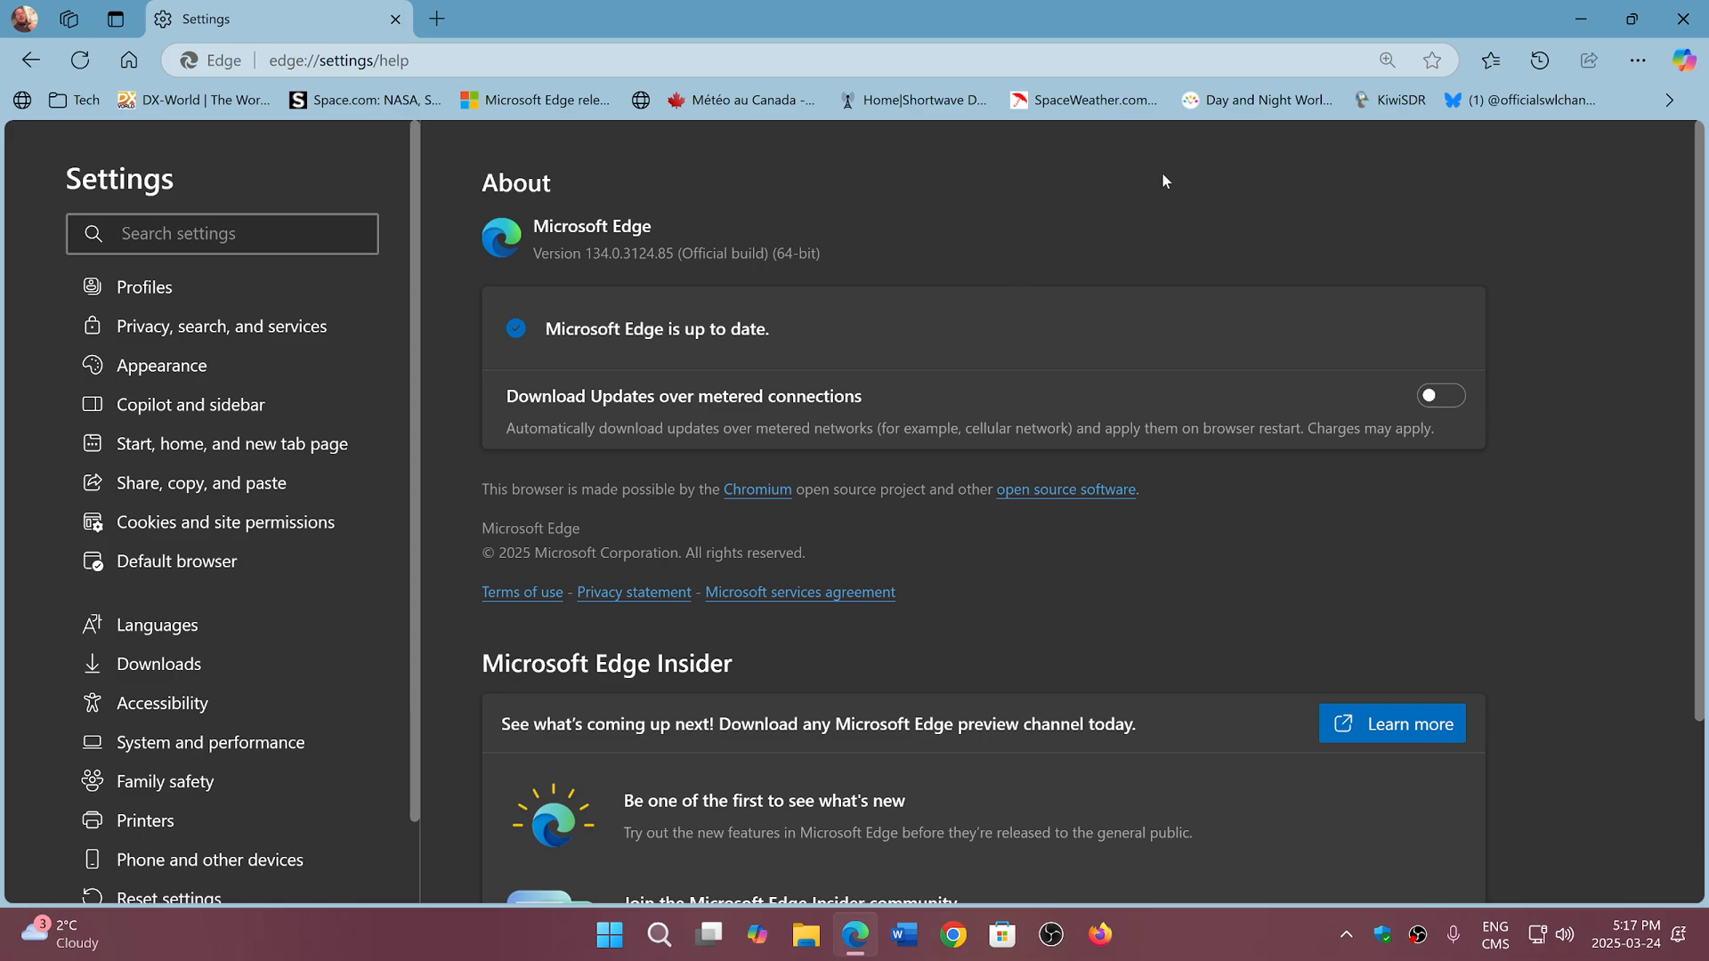
{"action": "left_click", "coordinate": [223, 233]}
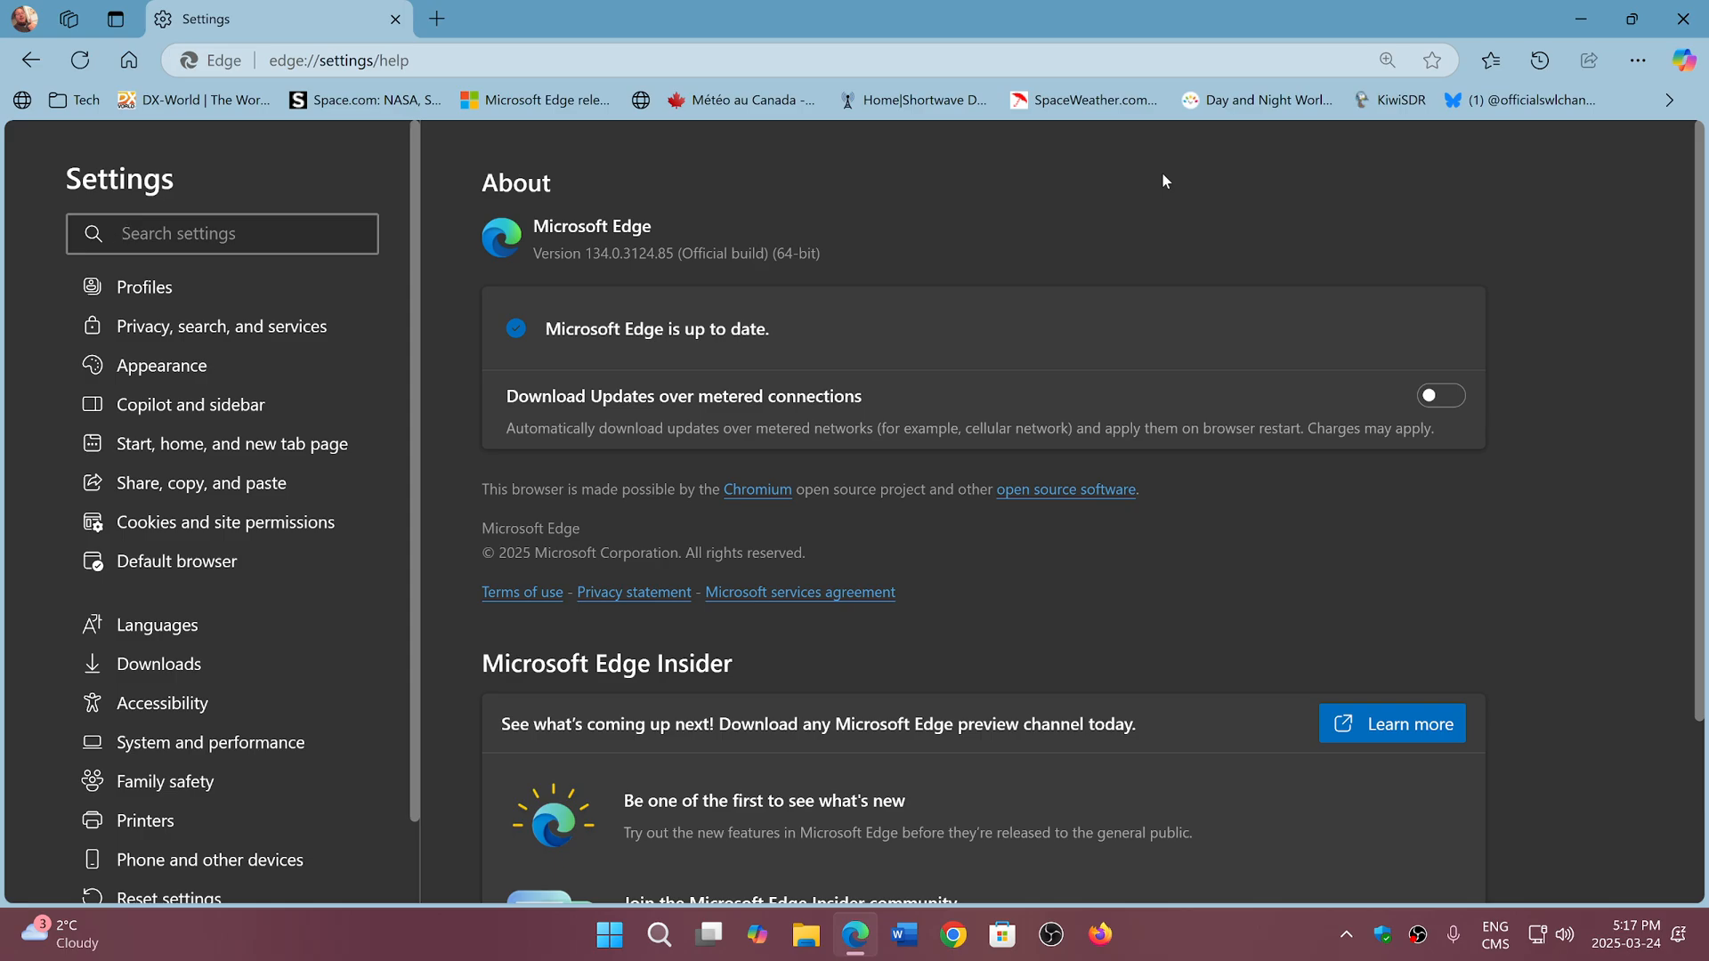
{"action": "left_click", "coordinate": [223, 234]}
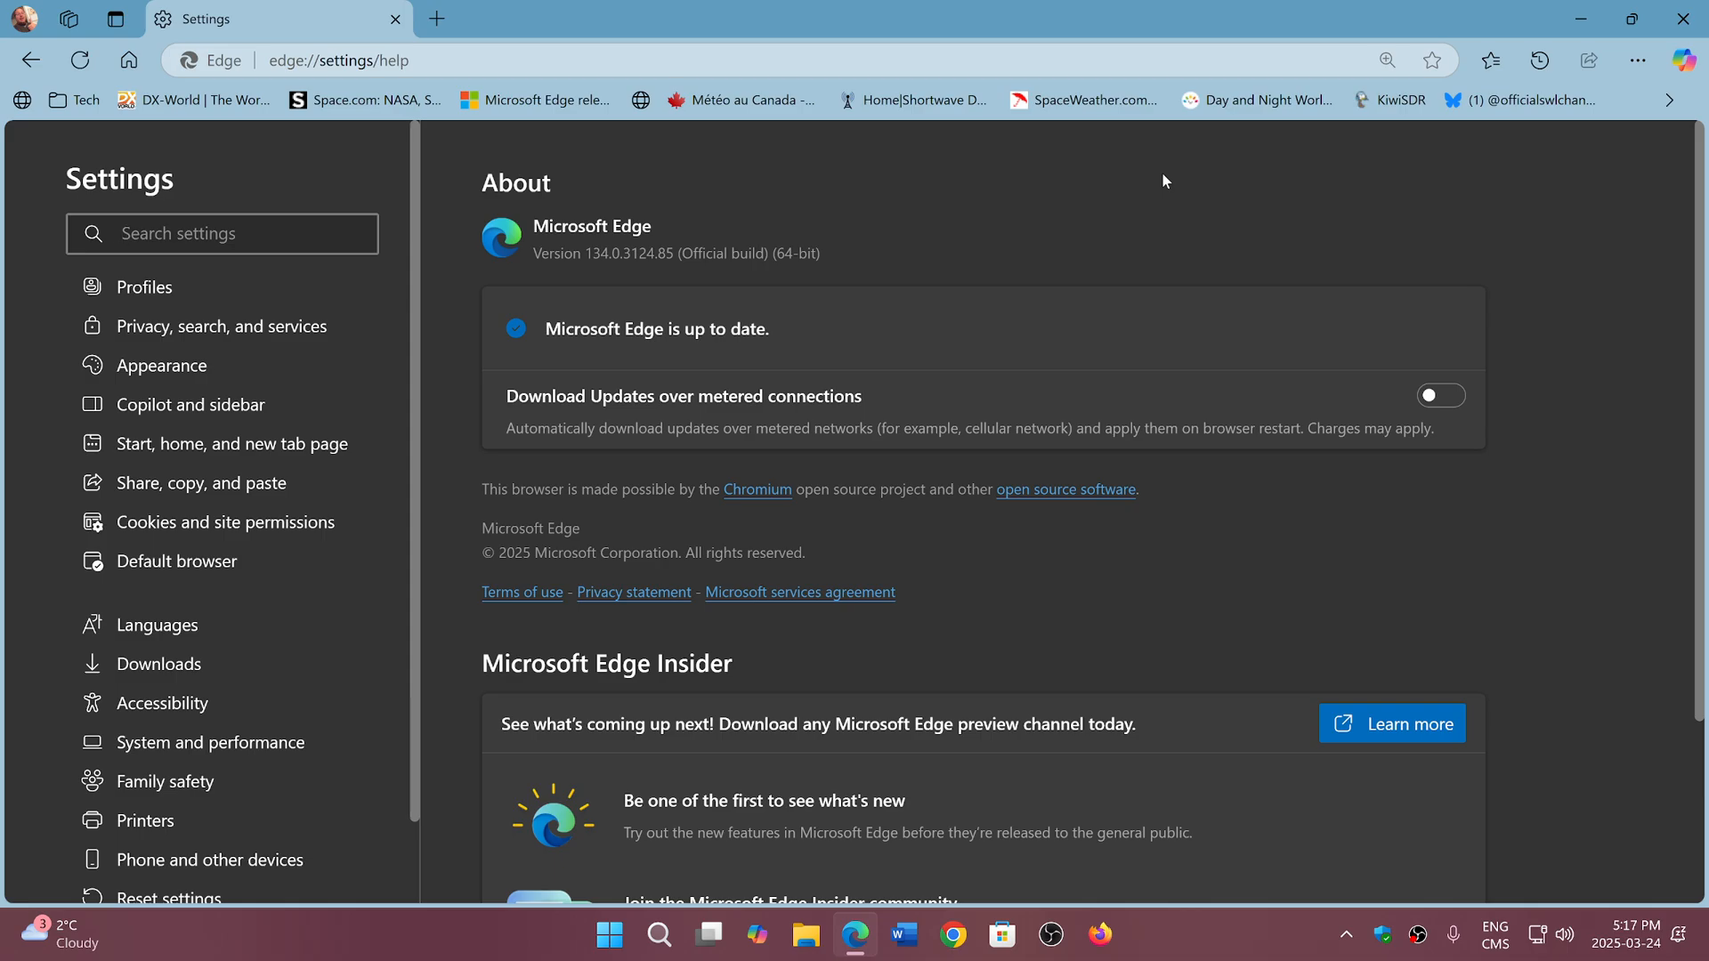
{"action": "left_click", "coordinate": [223, 233]}
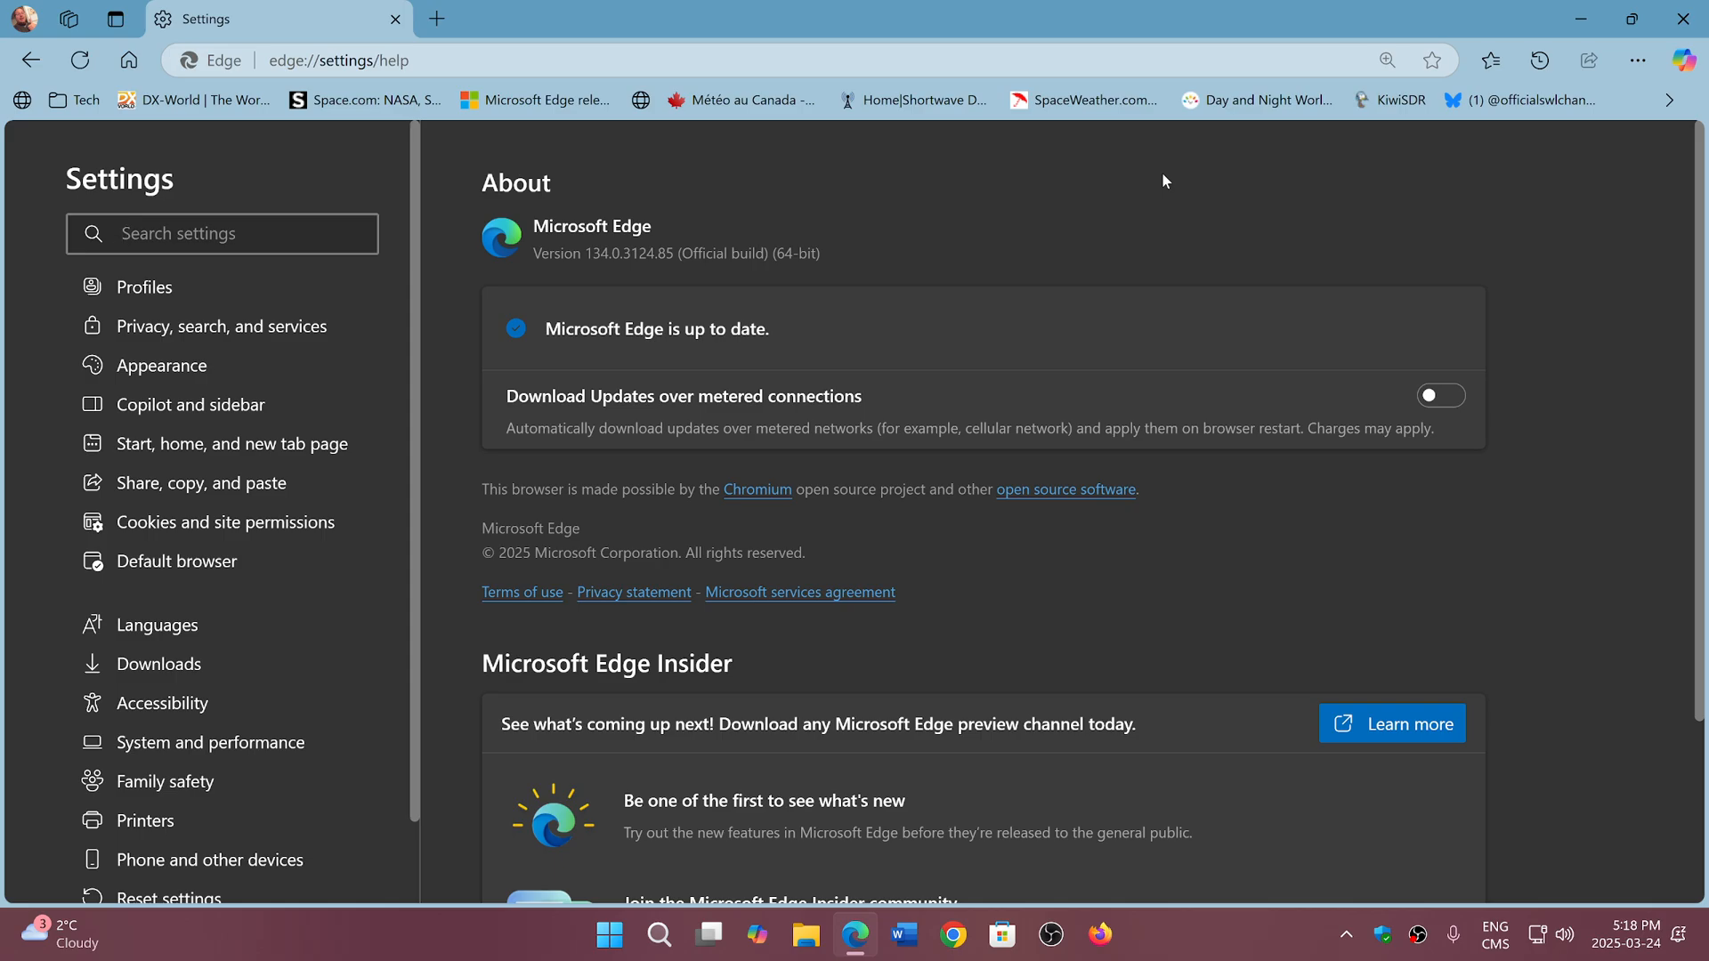
{"action": "left_click", "coordinate": [222, 233]}
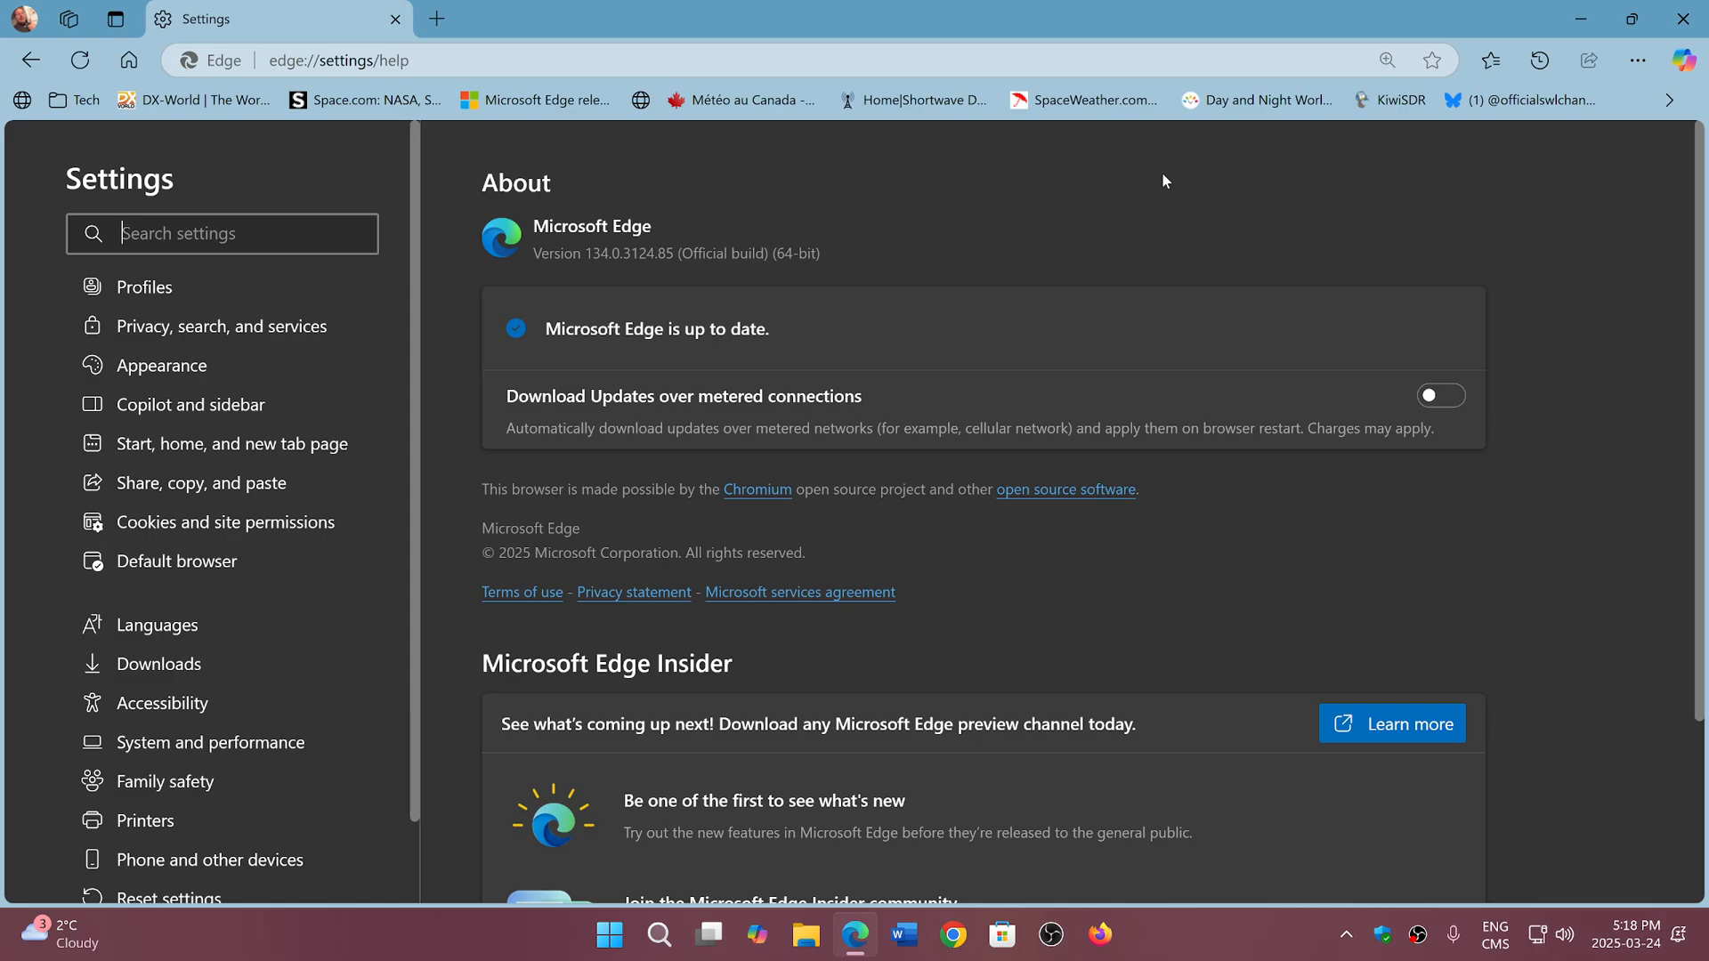
{"action": "mouse_move", "coordinate": [1361, 232]}
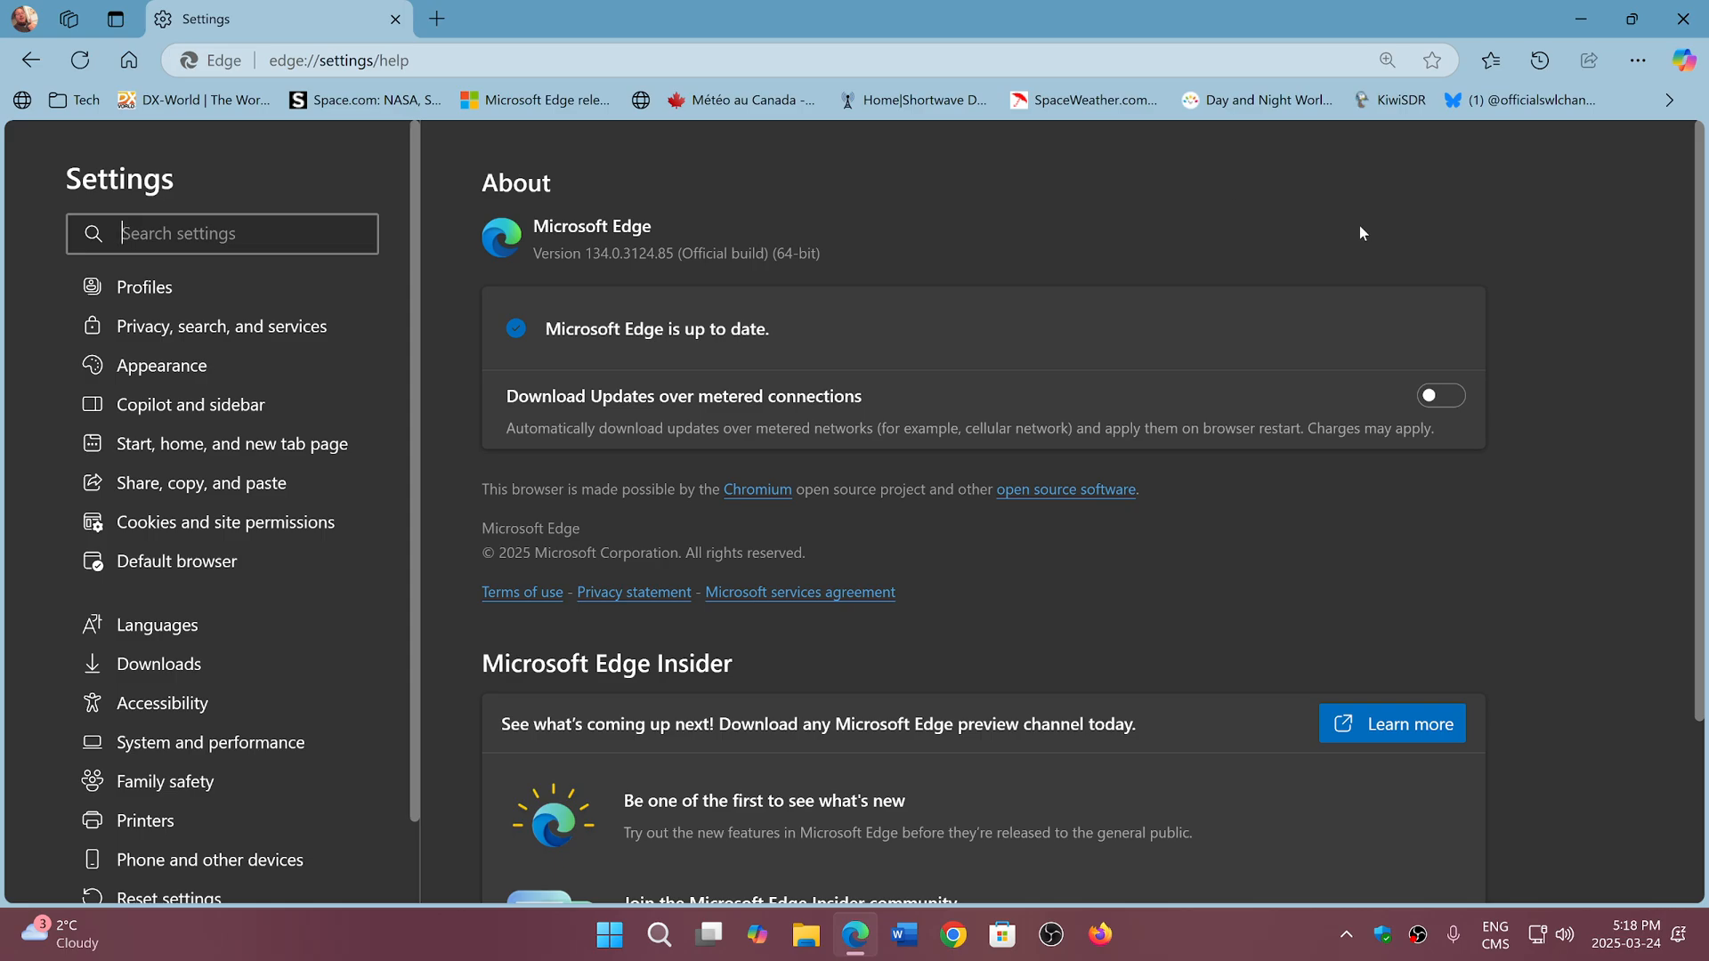
{"action": "mouse_move", "coordinate": [1248, 888]}
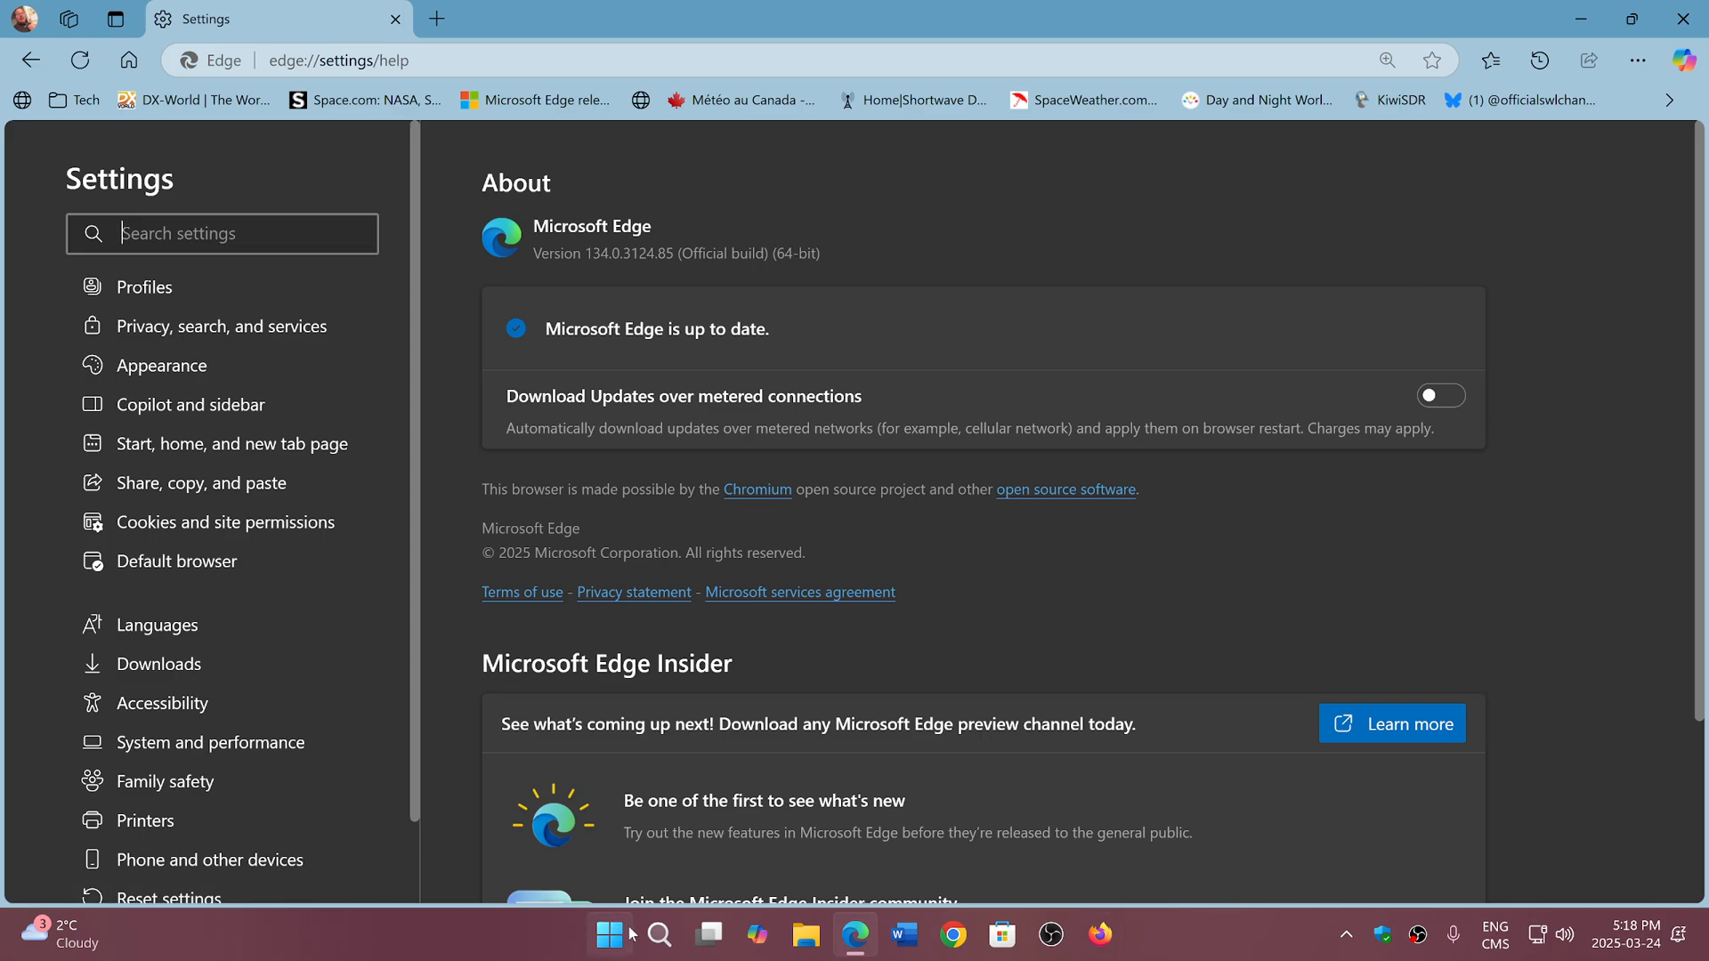
{"action": "right_click", "coordinate": [609, 933]}
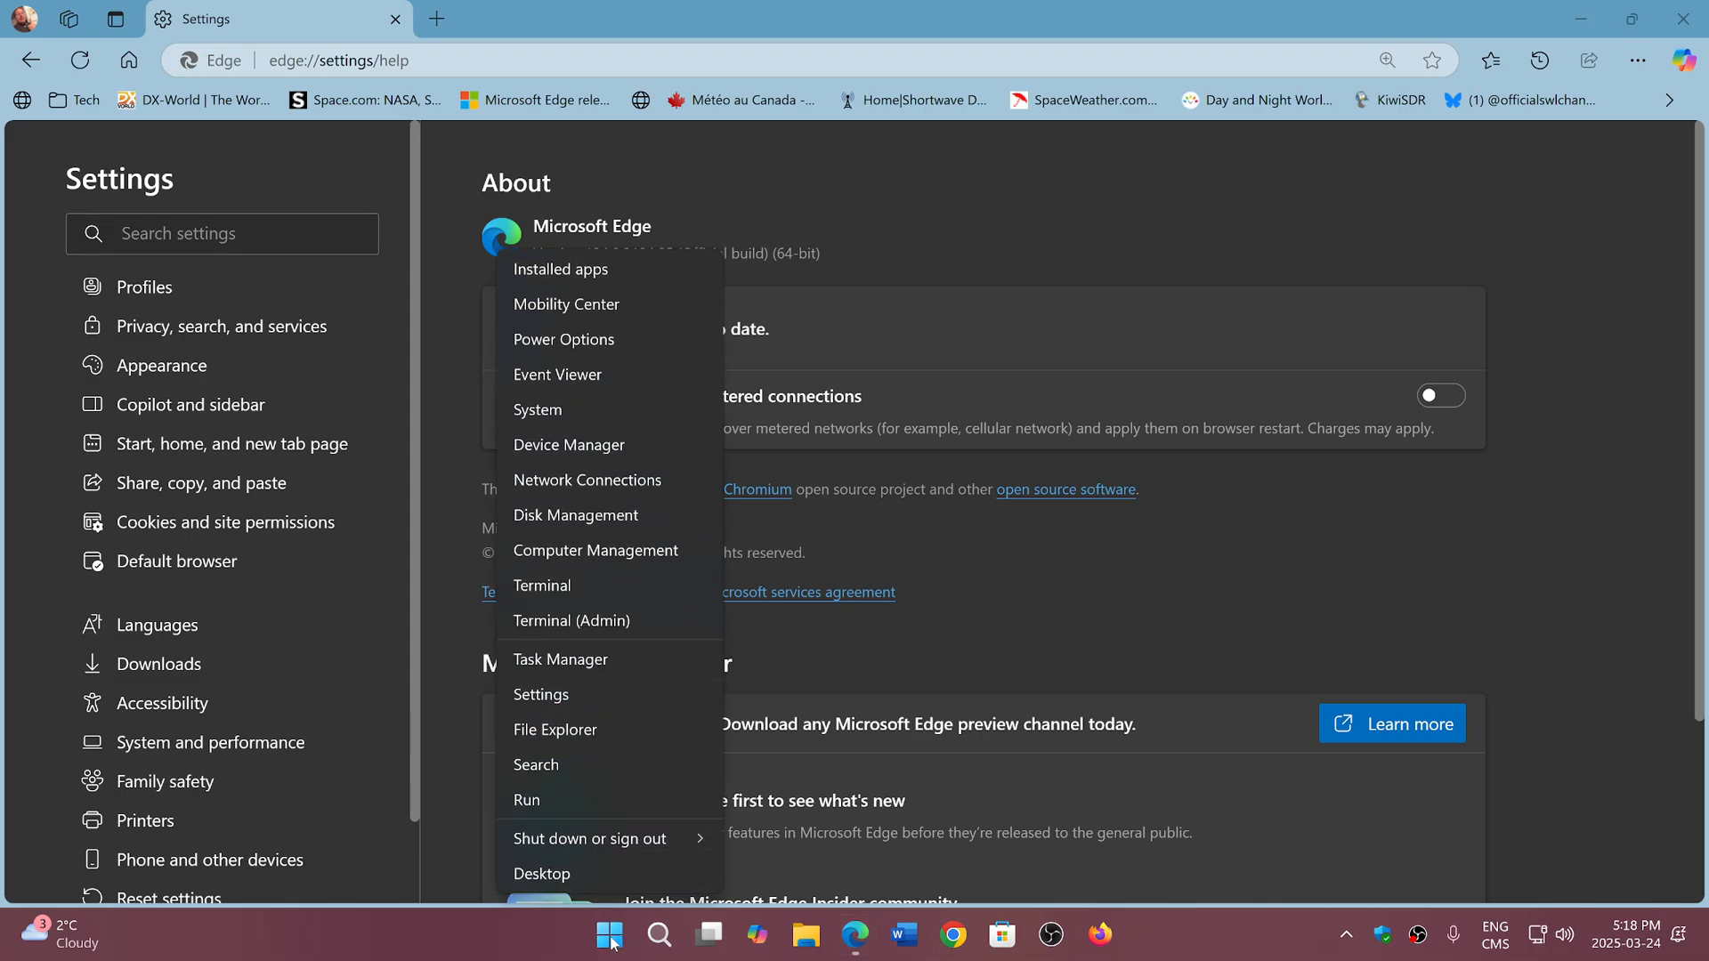
{"action": "mouse_move", "coordinate": [559, 658]}
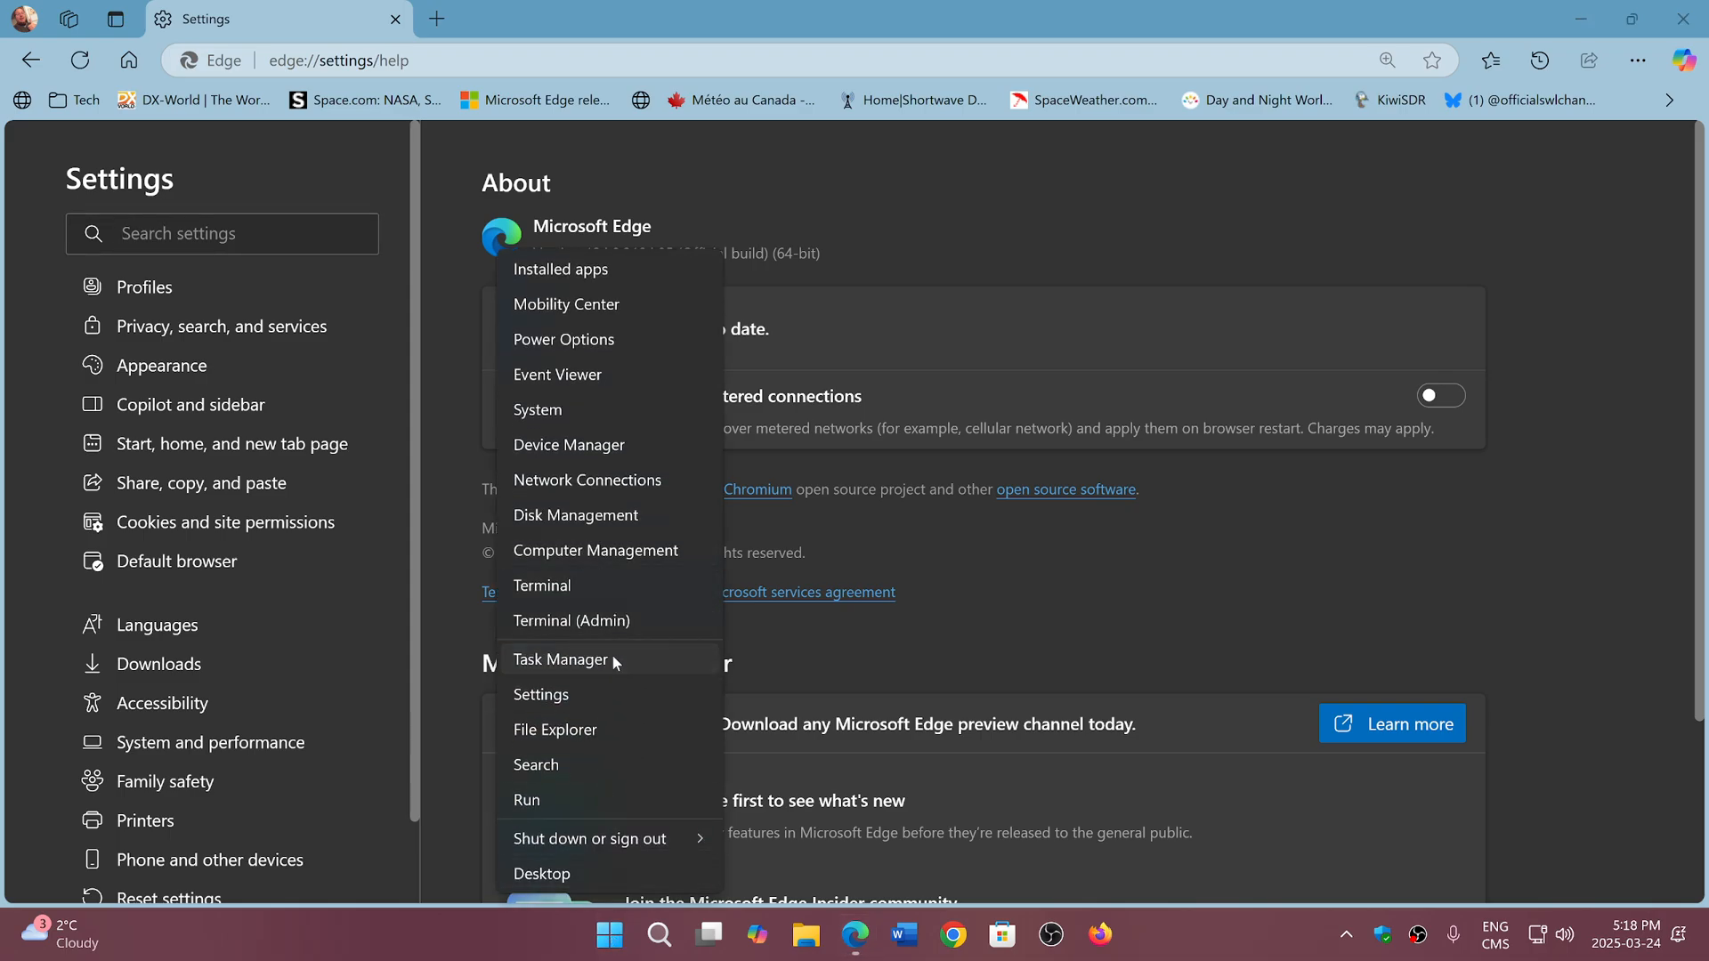
{"action": "left_click", "coordinate": [559, 659]}
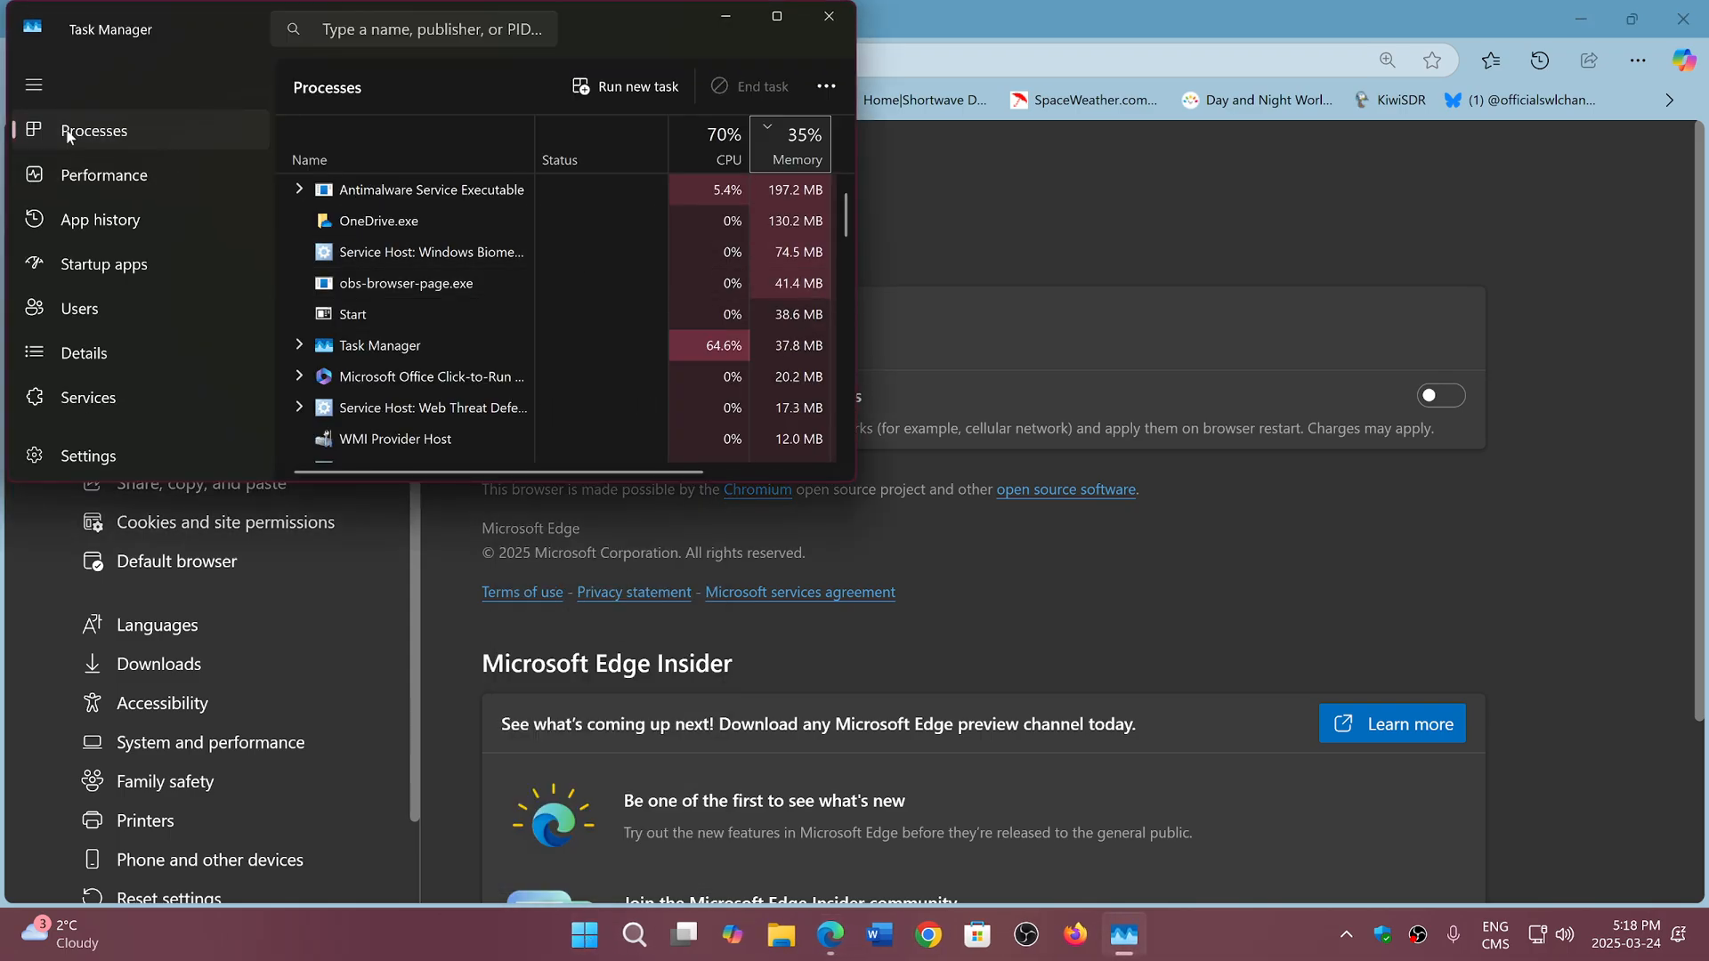
Show Task Manager's Performance page full-screen with GPU 0 usage, memory and temperature
{"action": "left_click", "coordinate": [105, 174]}
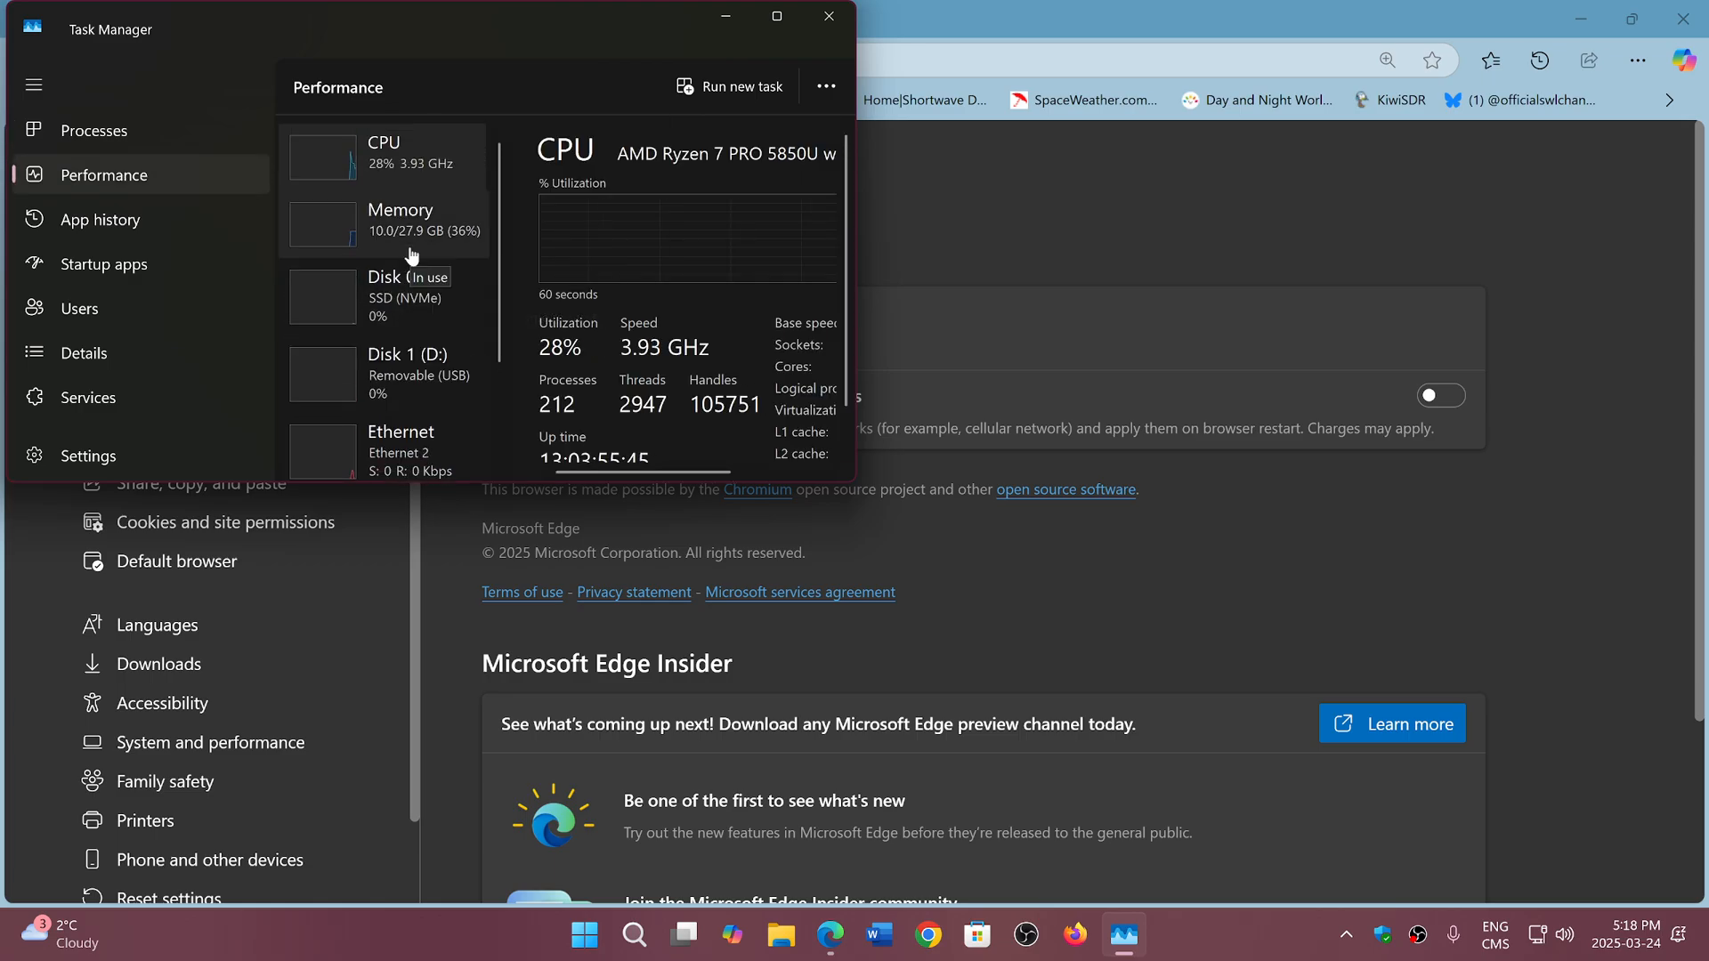
{"action": "scroll", "scroll_direction": "down", "scroll_amount": 3}
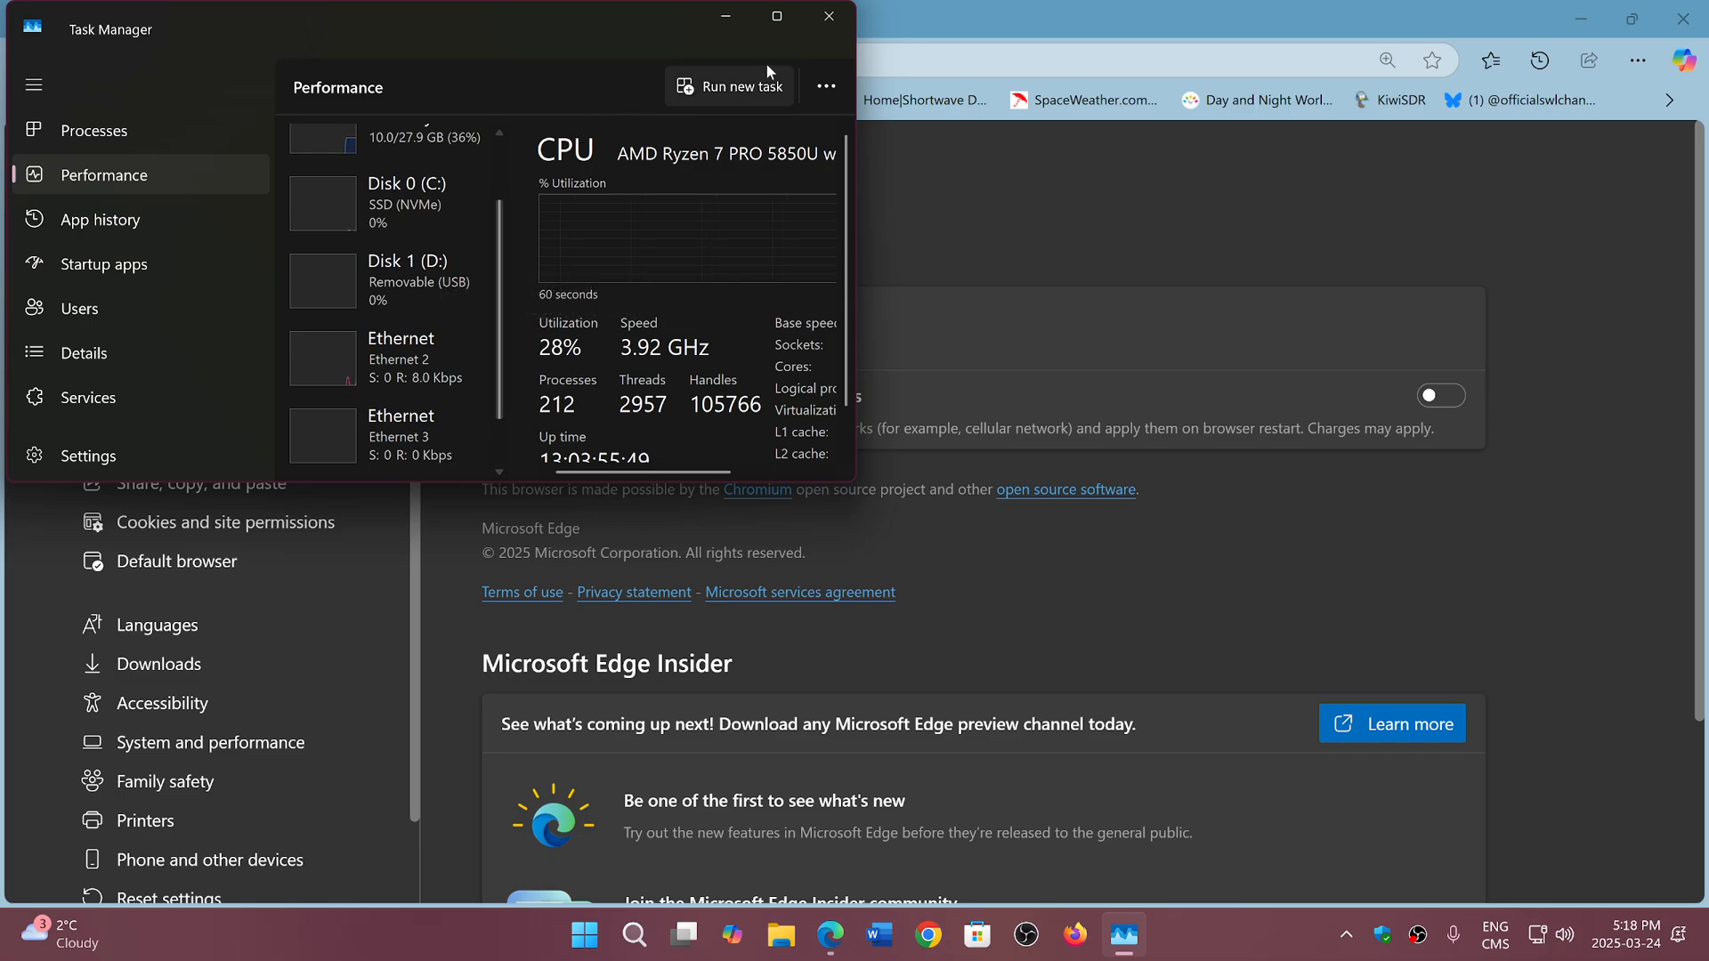
{"action": "left_click", "coordinate": [776, 15]}
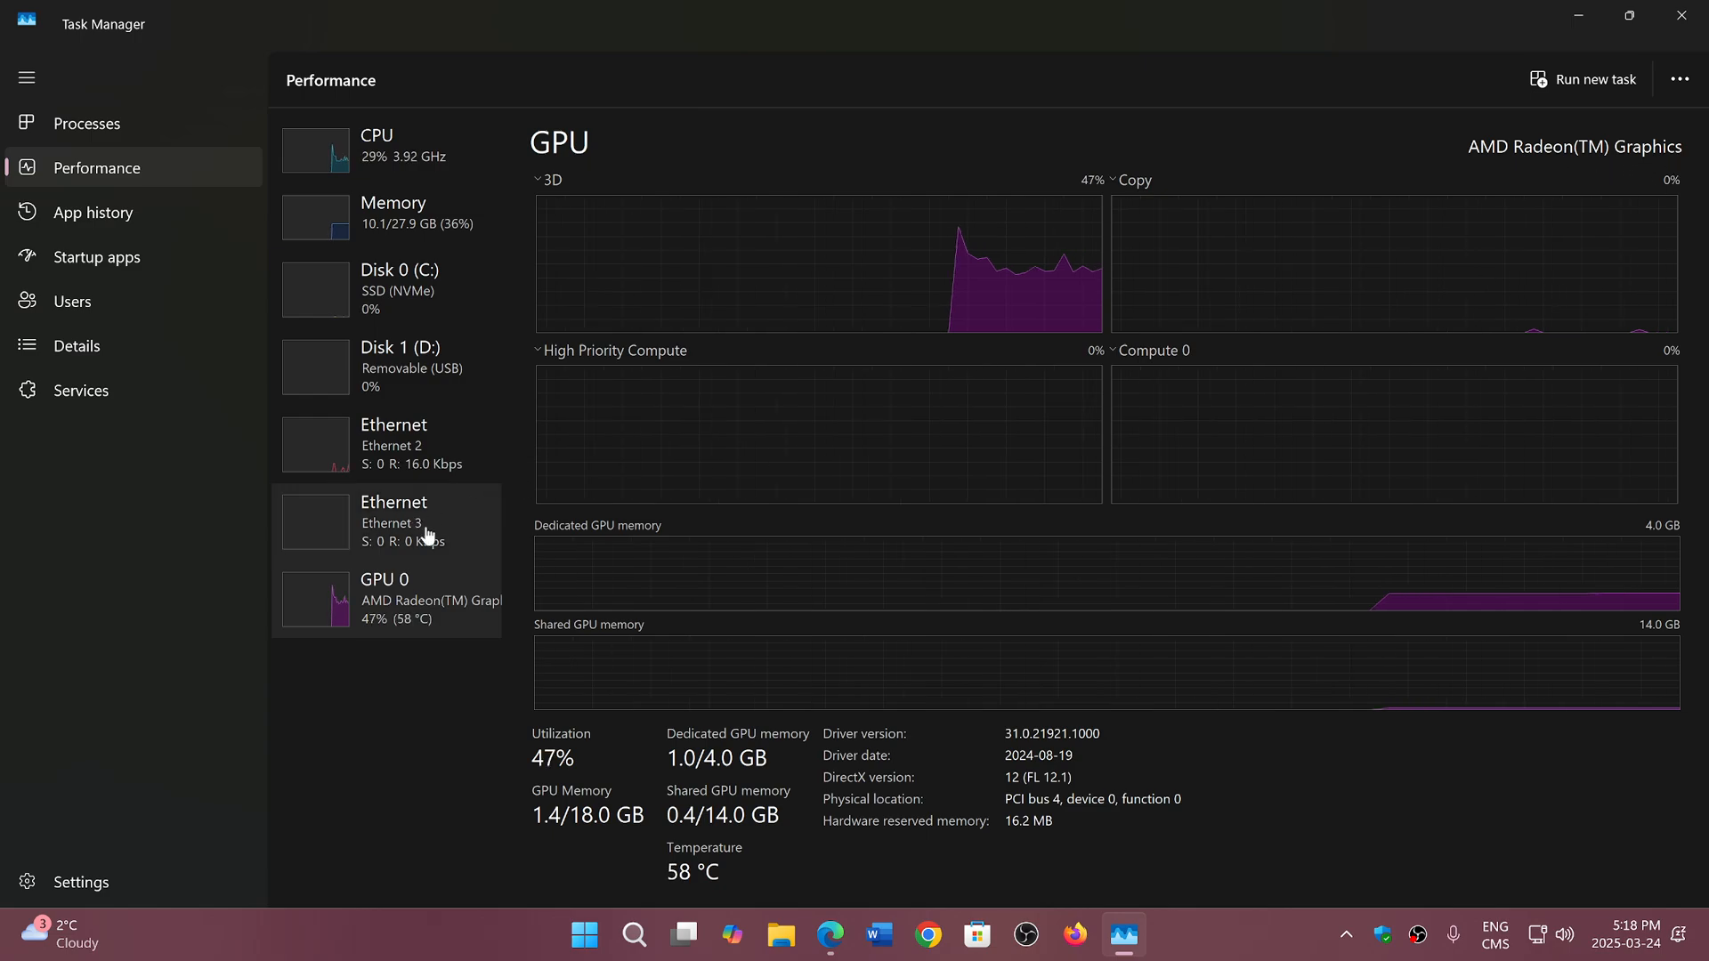
{"action": "mouse_move", "coordinate": [484, 632]}
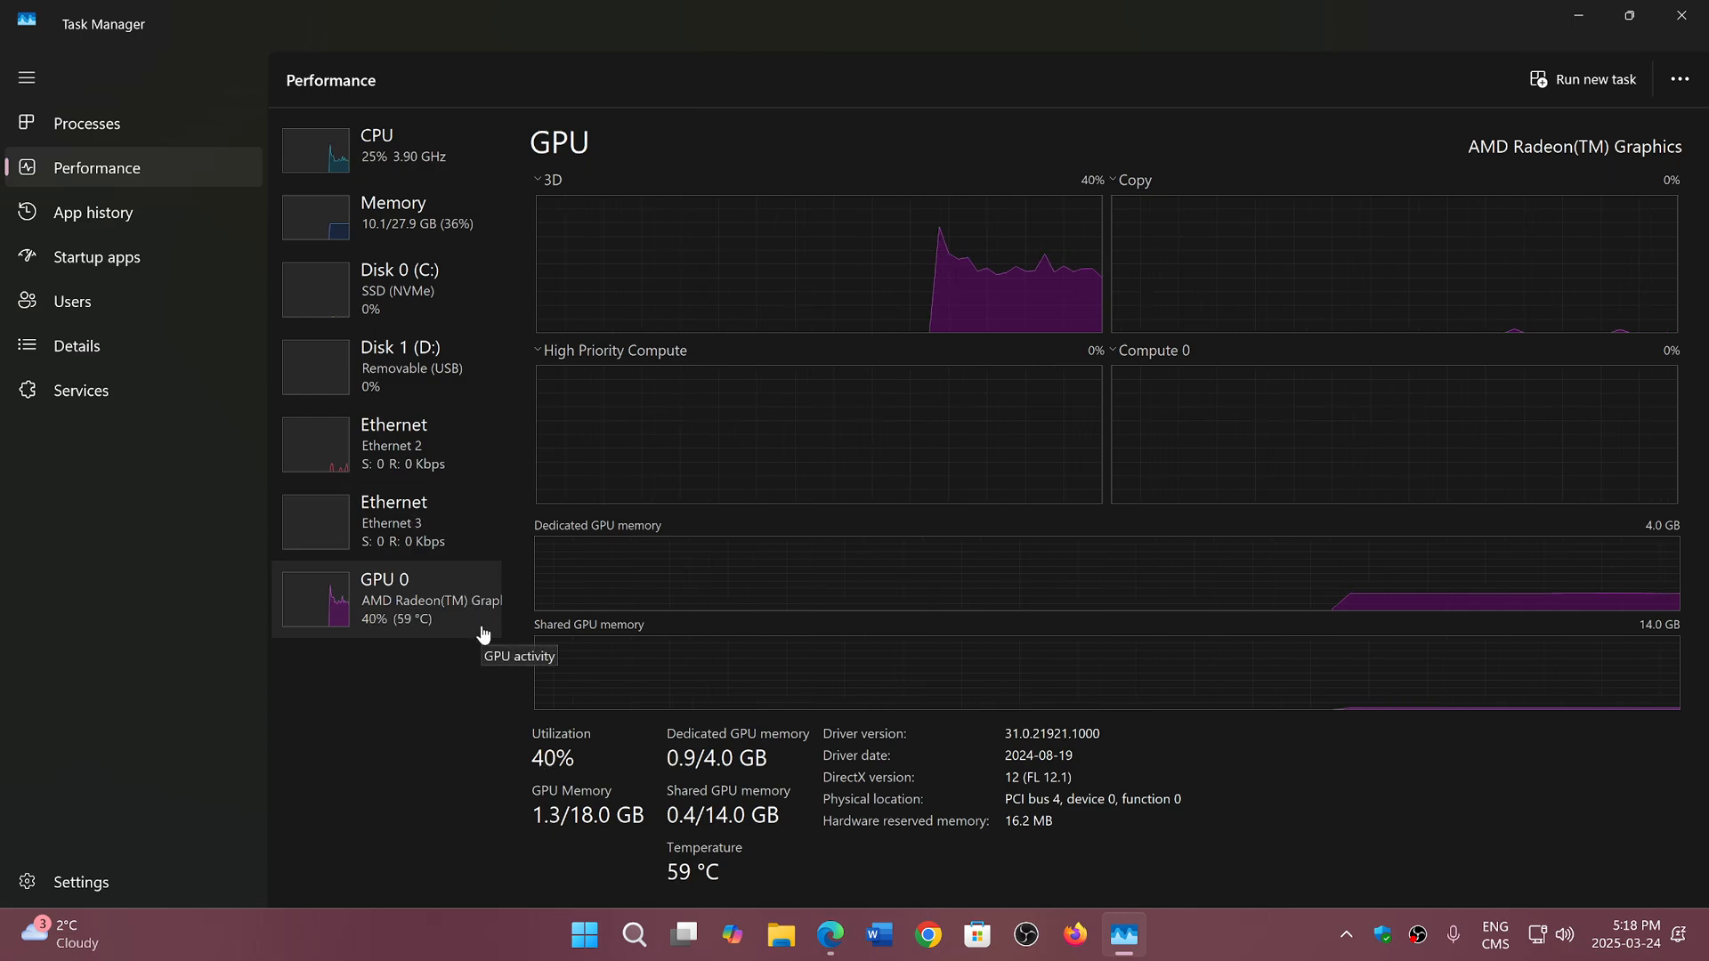
{"action": "mouse_move", "coordinate": [1252, 793]}
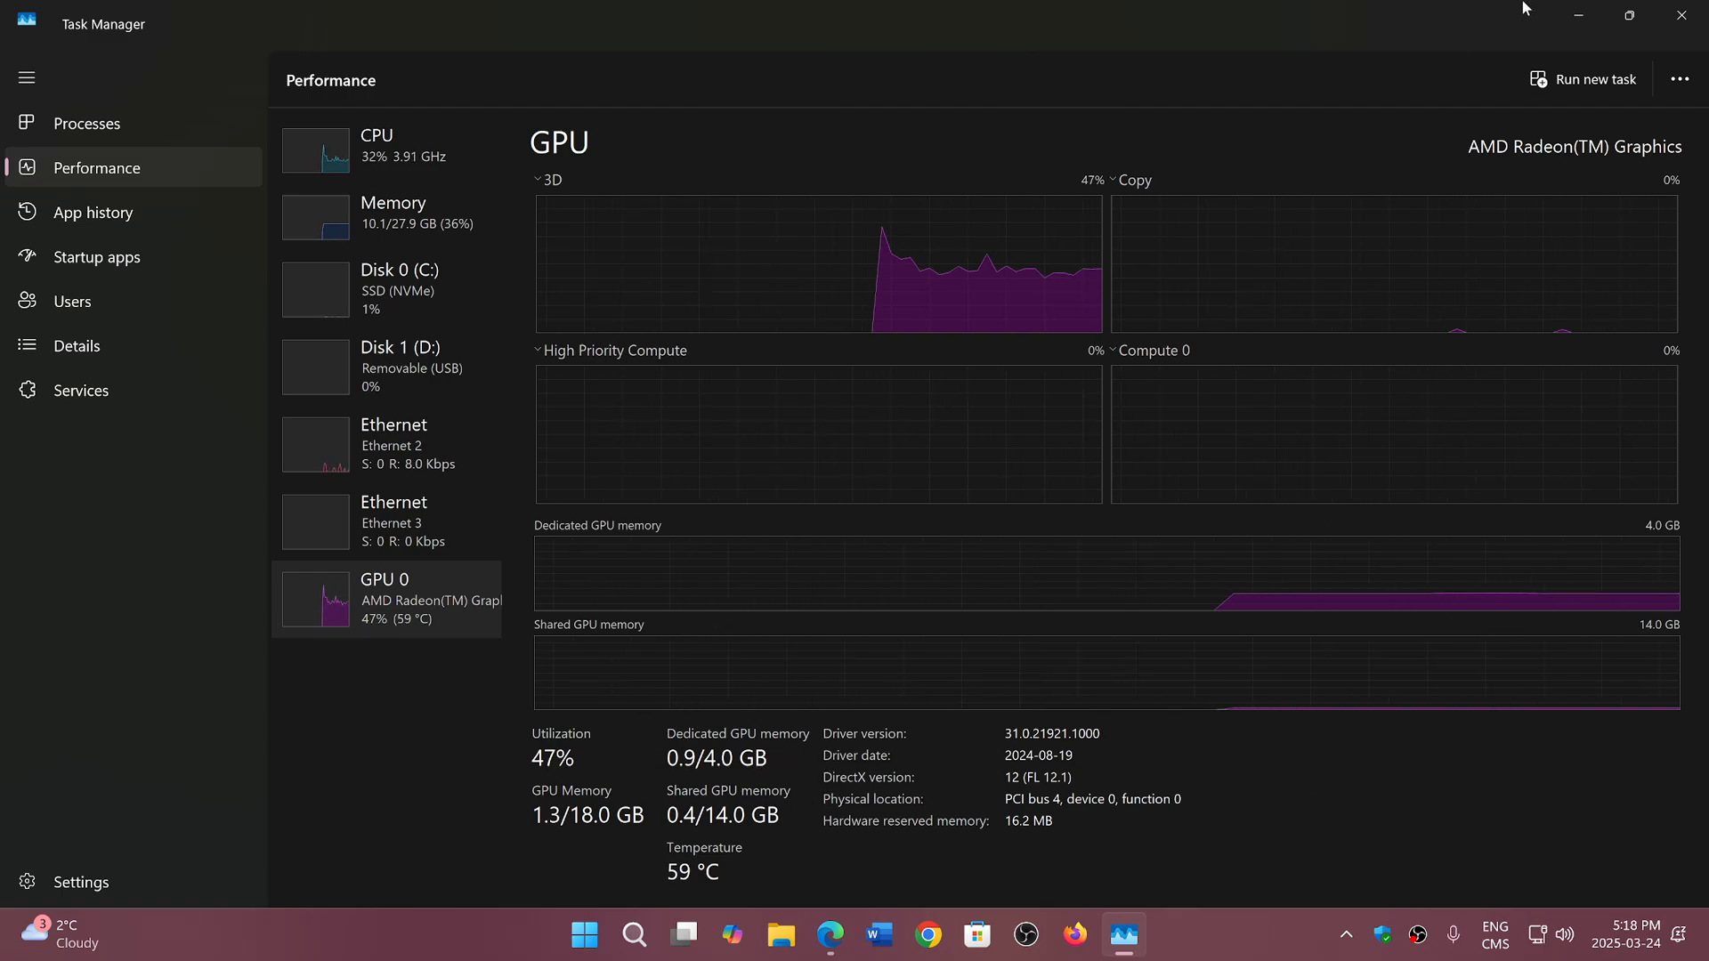
{"action": "mouse_move", "coordinate": [1681, 16]}
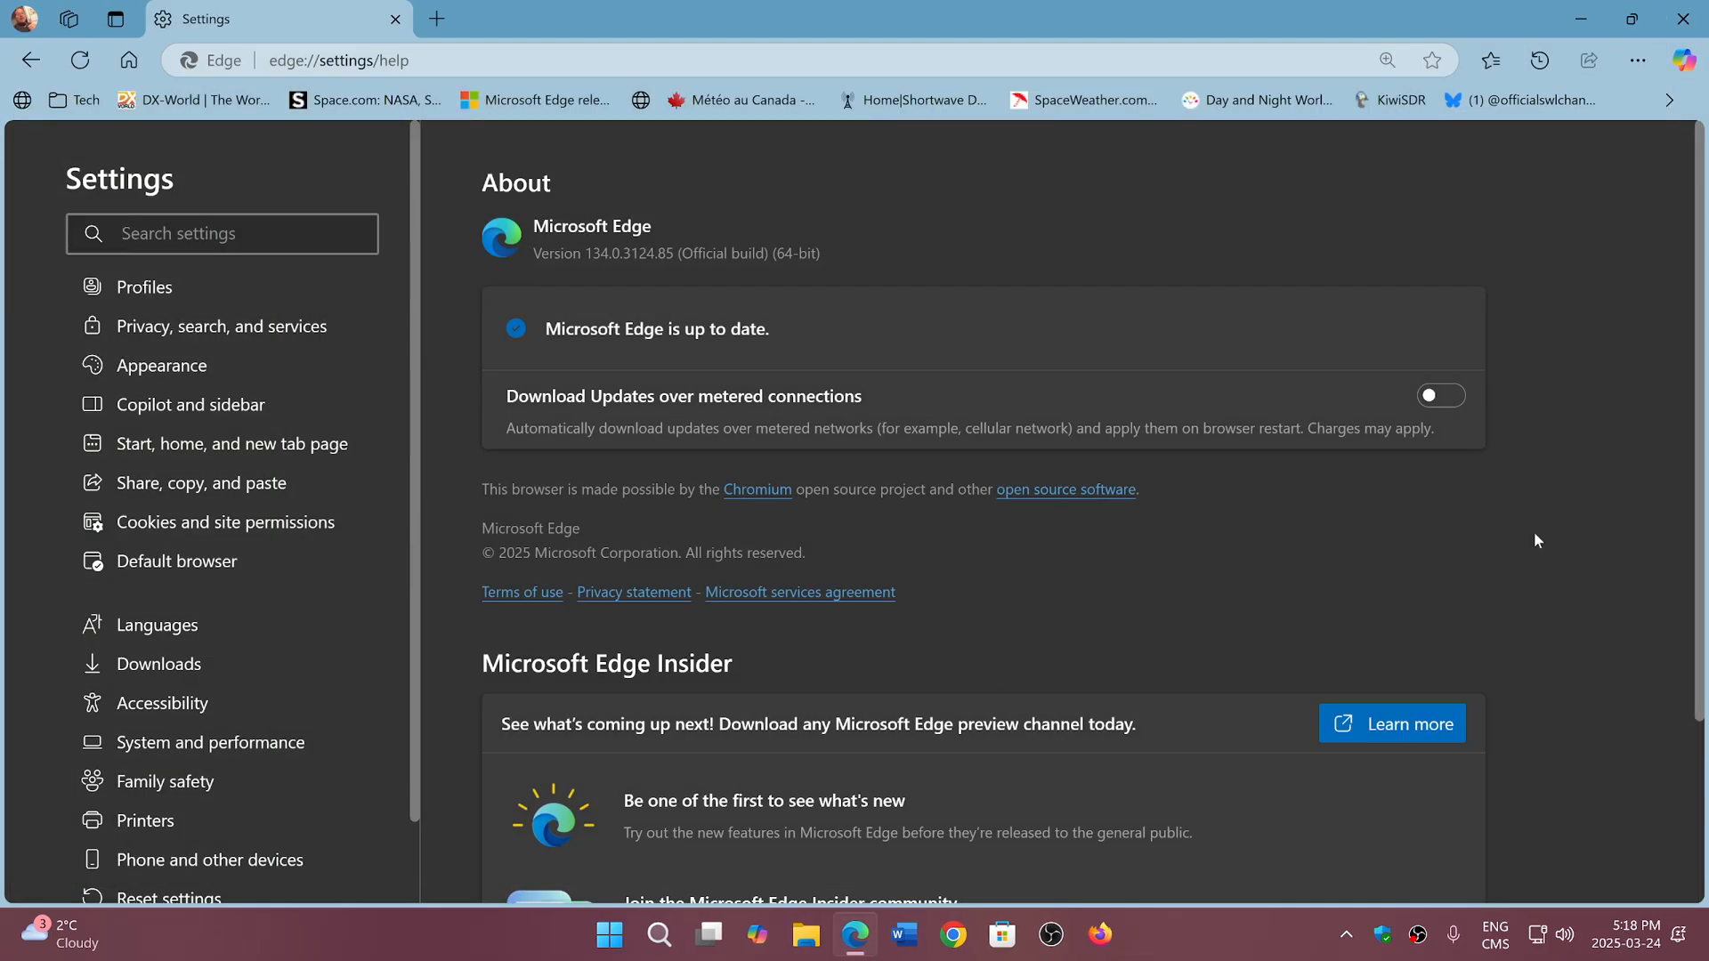
{"action": "left_click", "coordinate": [222, 233]}
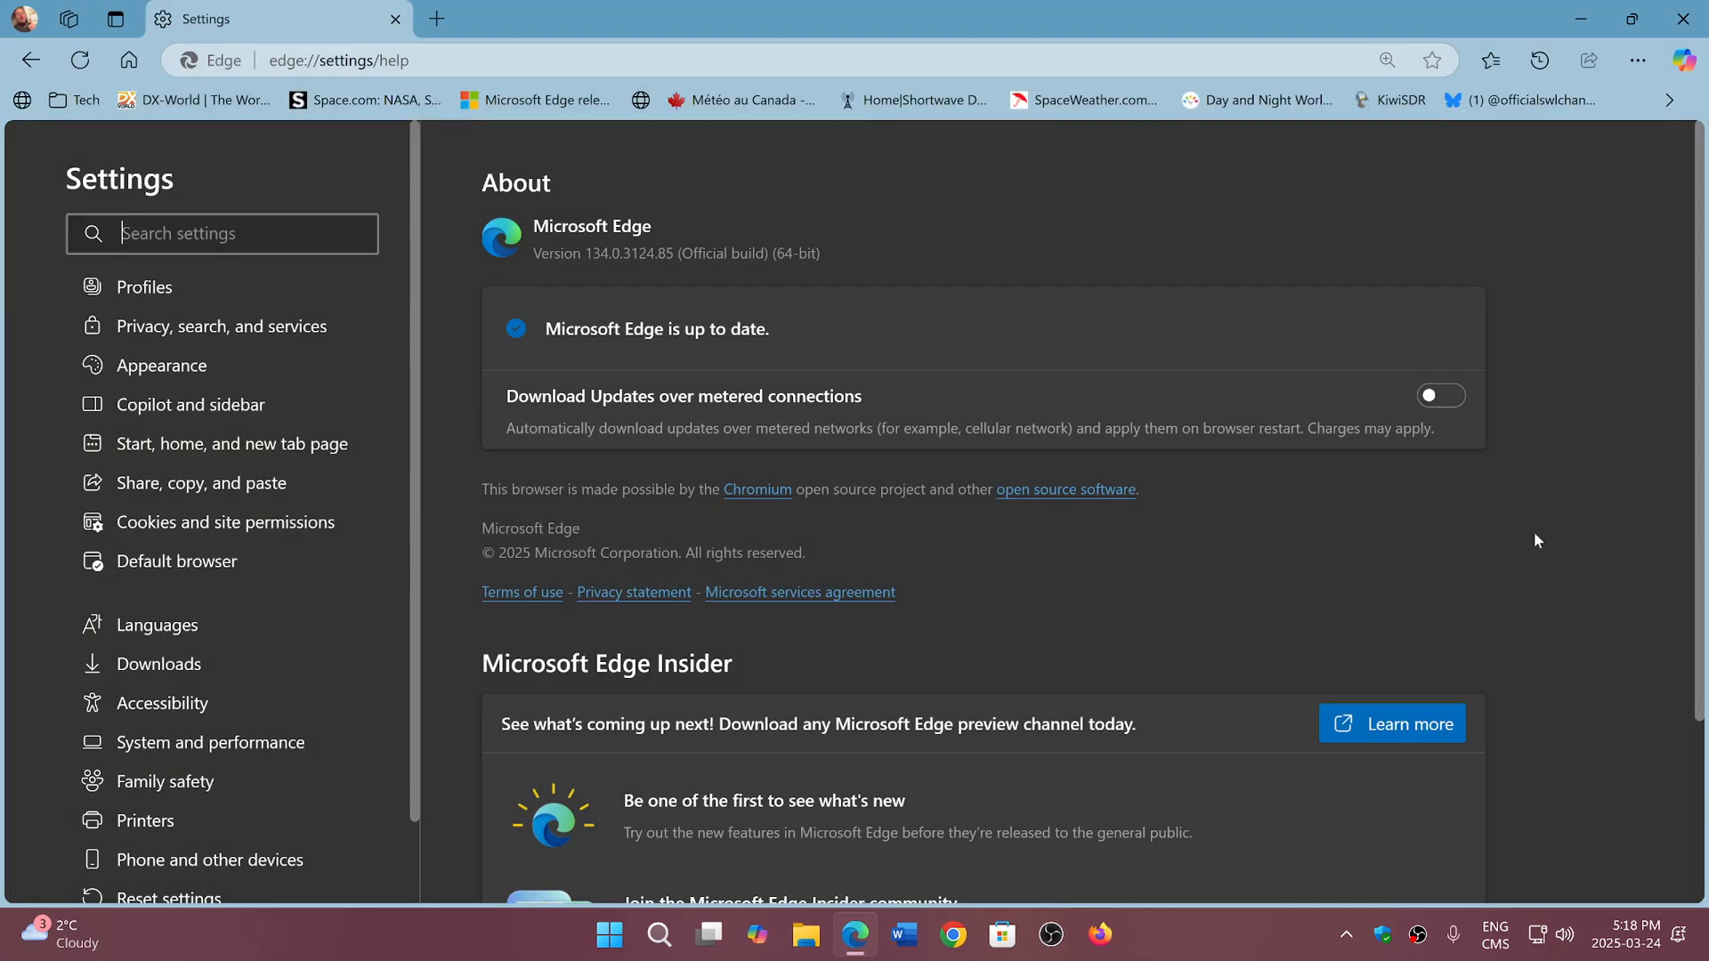